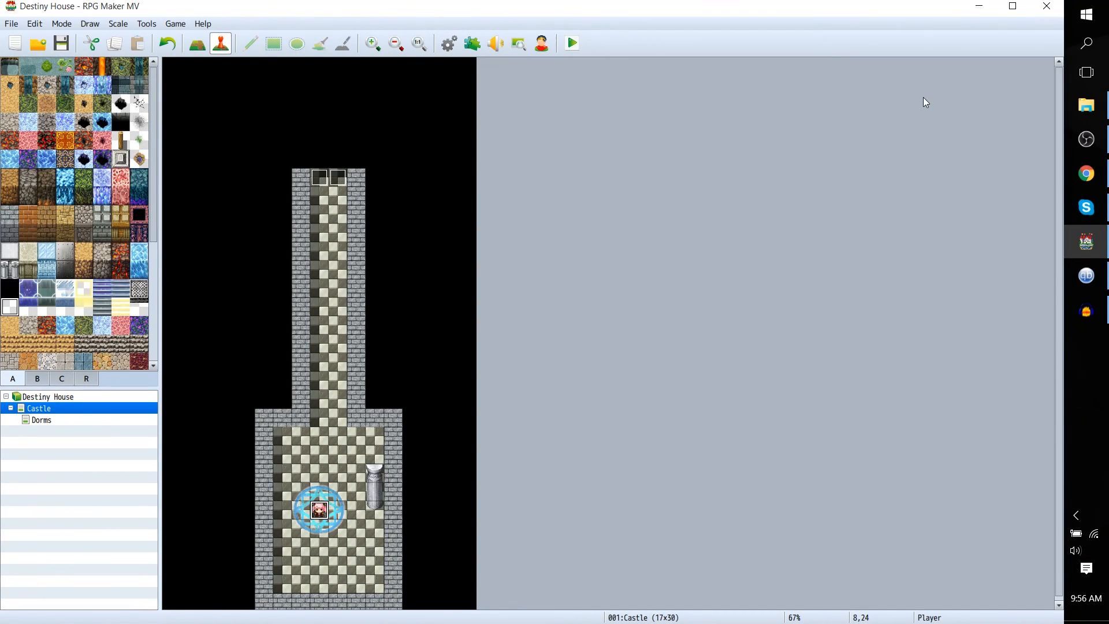
mouse_move(920, 109)
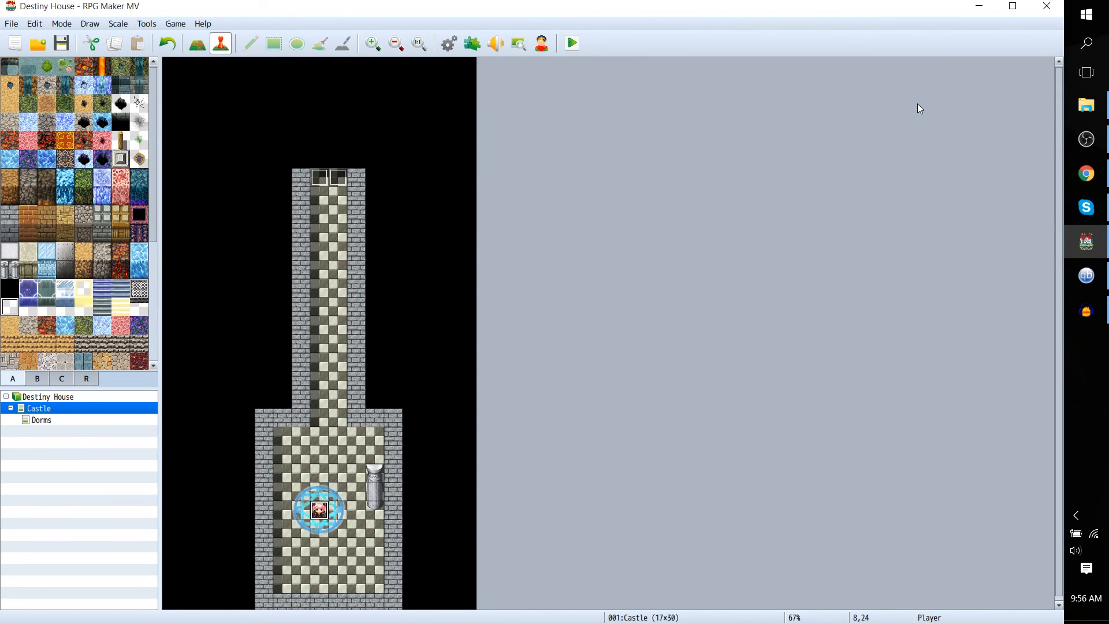
mouse_move(341, 196)
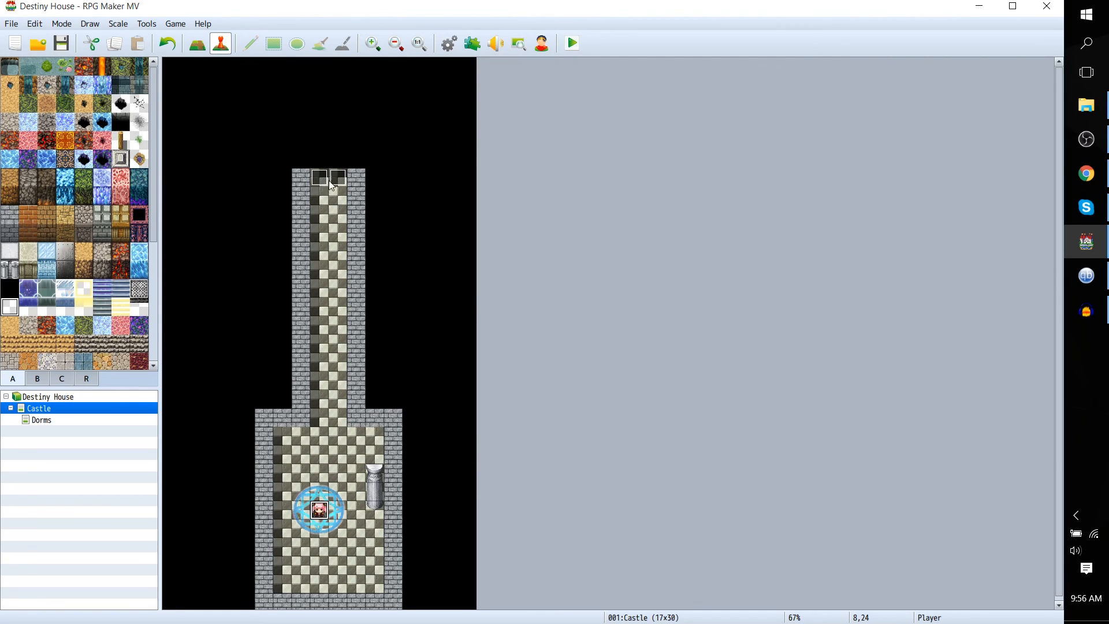
mouse_move(328, 190)
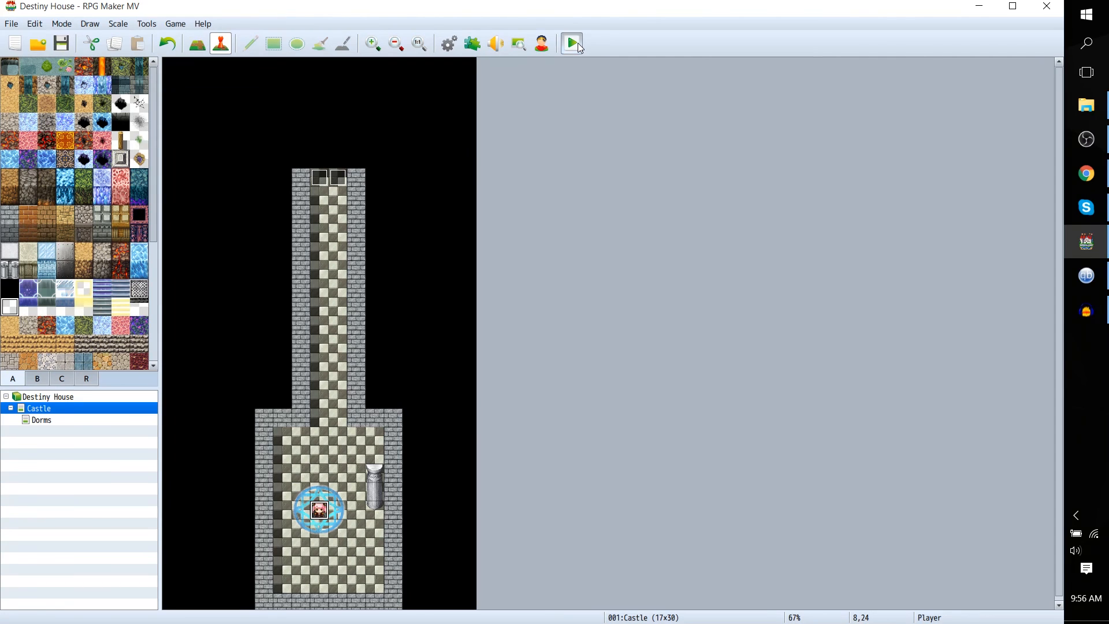
Run a quick playtest, start a new game, then return to the editor
left_click(571, 42)
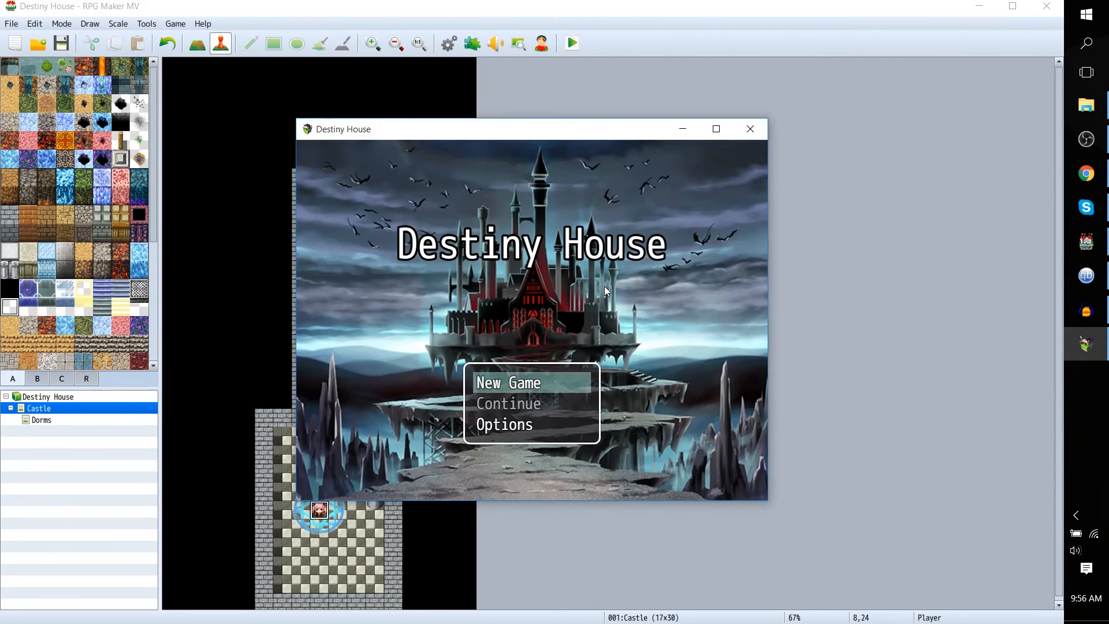
left_click(508, 382)
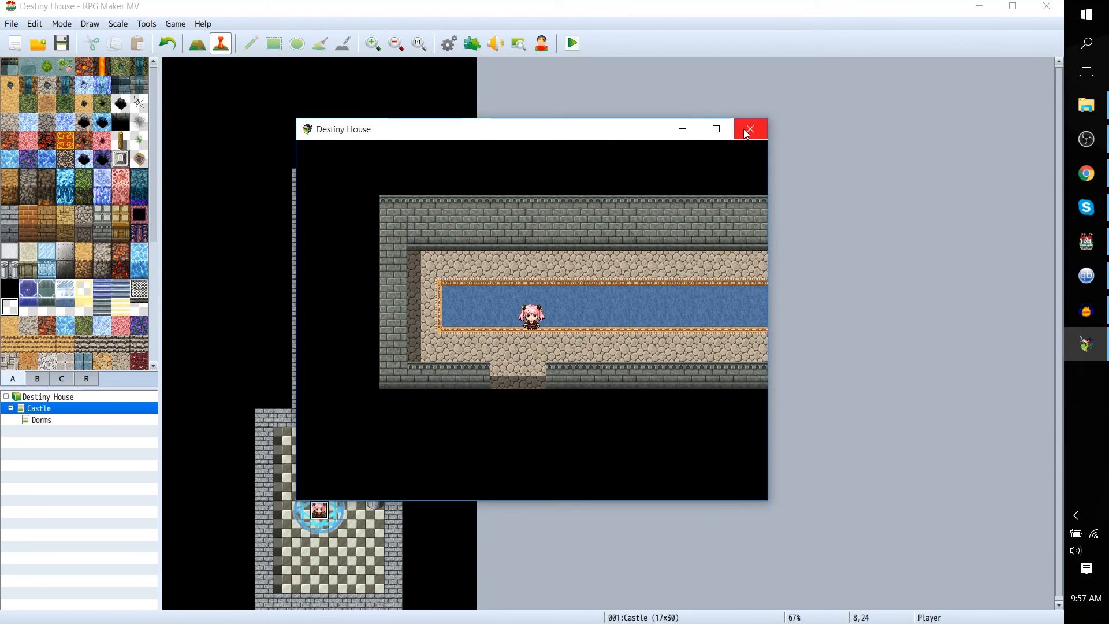
left_click(751, 128)
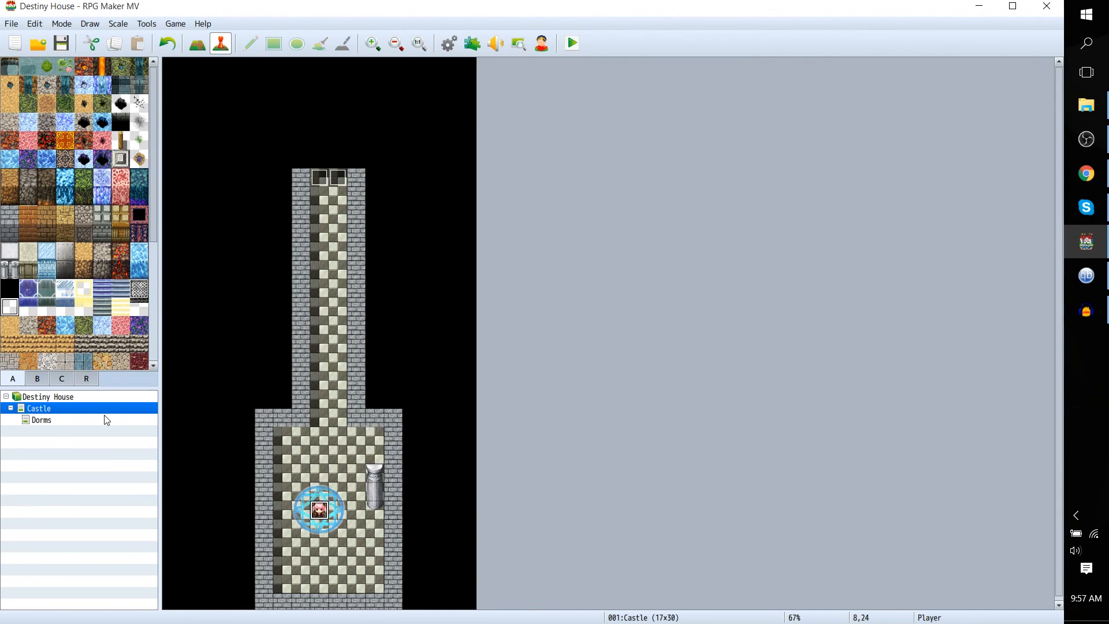
Switch to the Dorms map in event editing mode
left_click(40, 419)
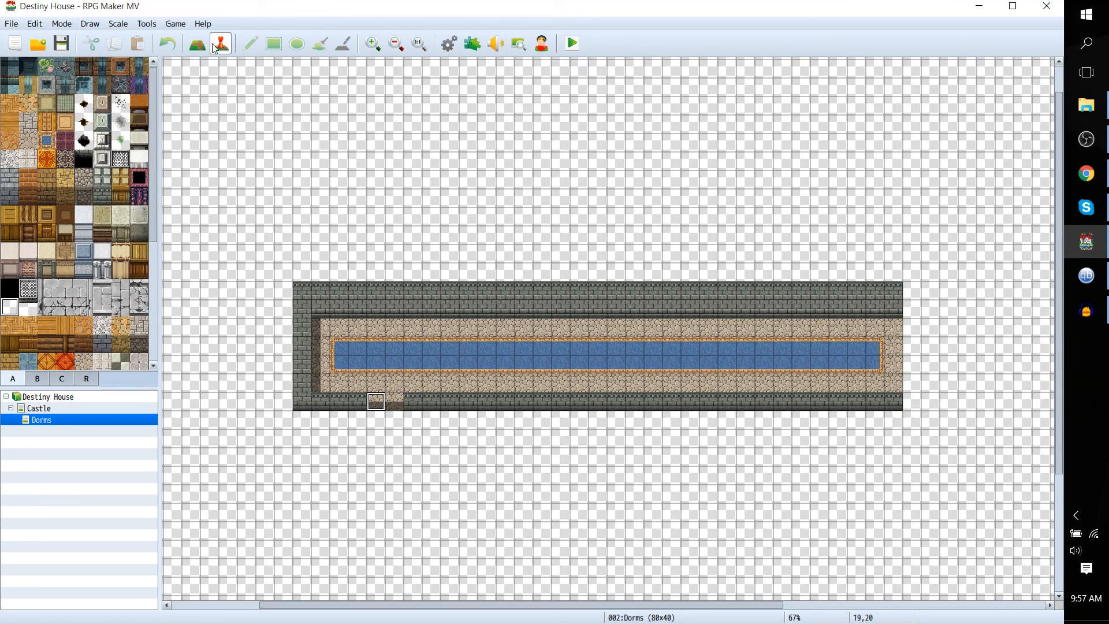
left_click(199, 44)
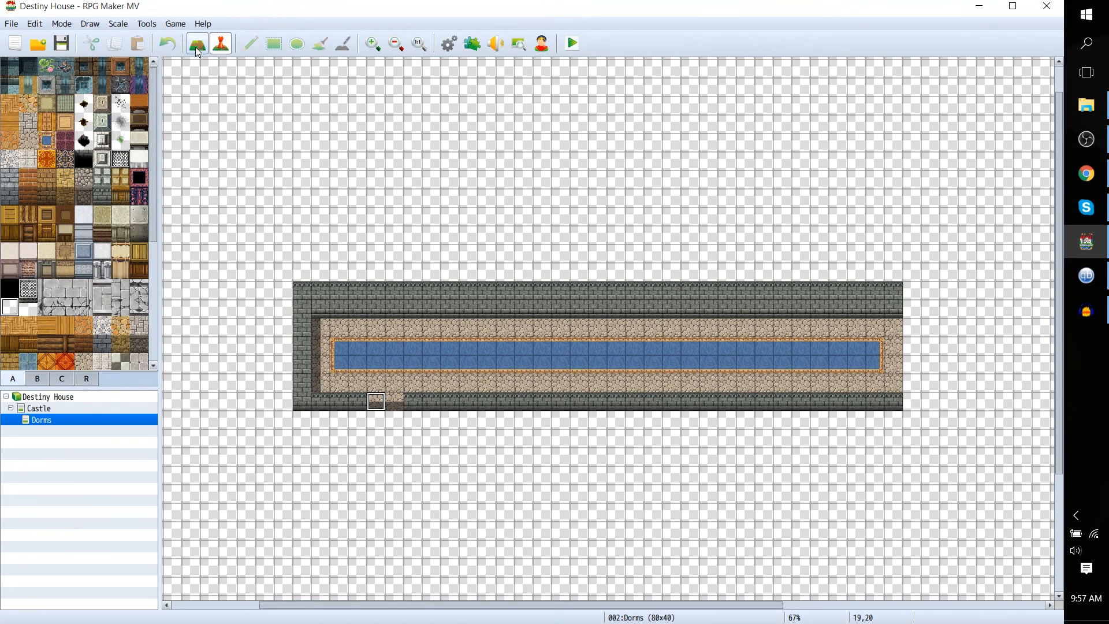
left_click(220, 44)
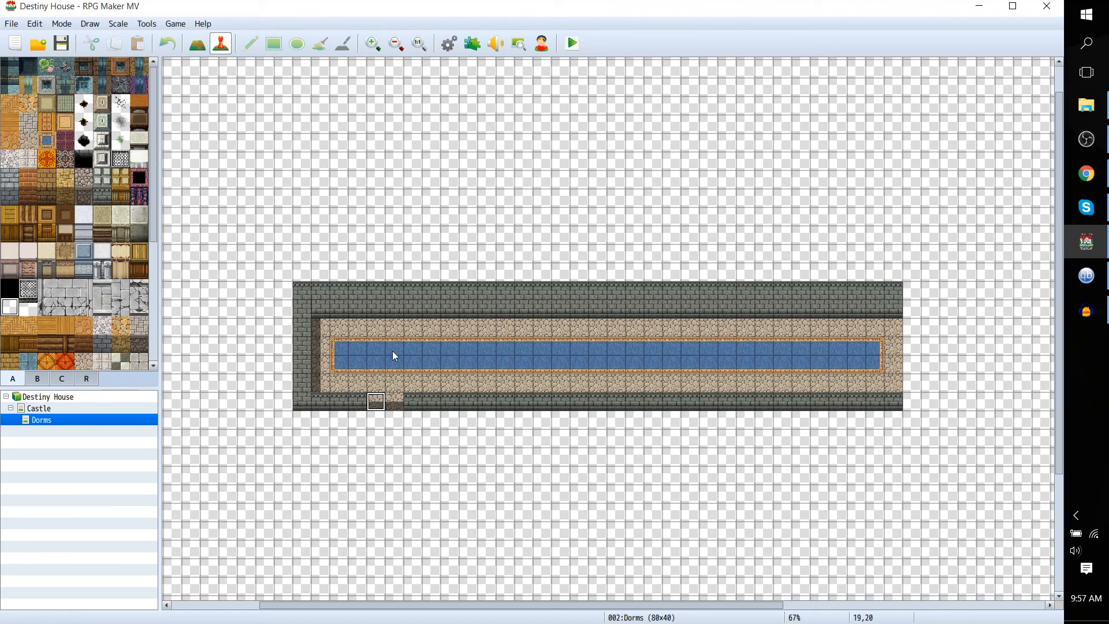
mouse_move(378, 415)
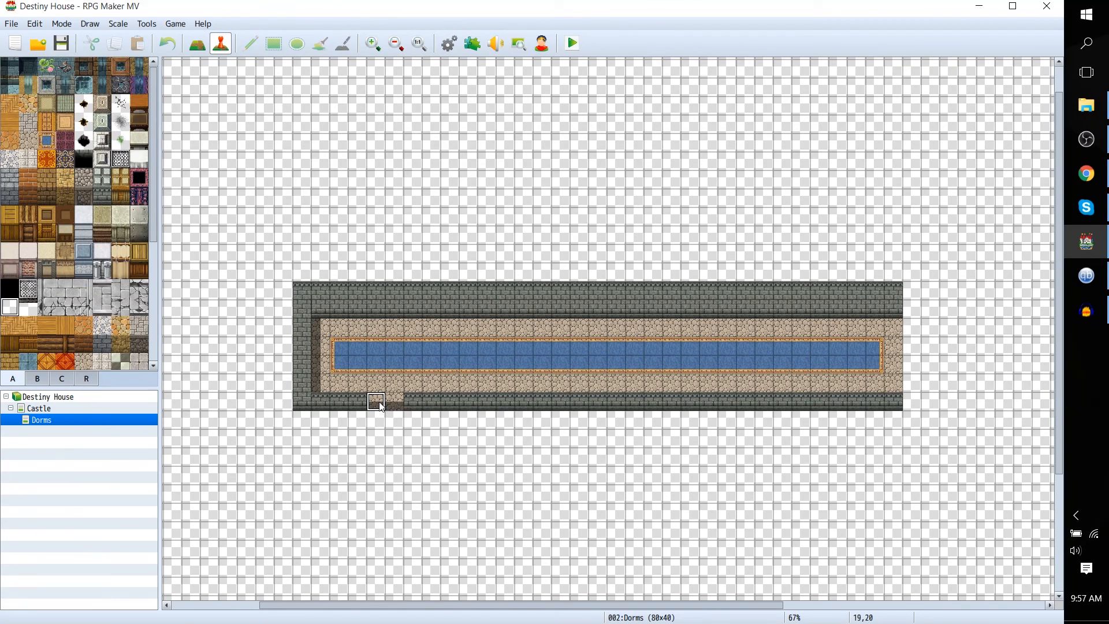
Create a new event on the Dorms doorway tile named GoBackToCastle
double_click(375, 405)
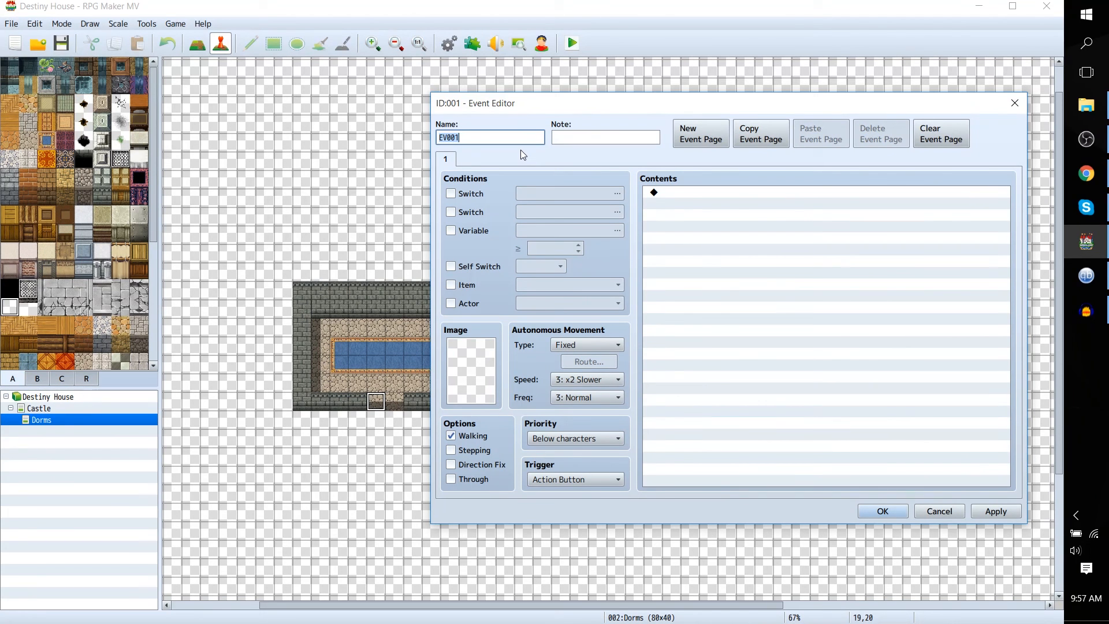
type("GoBackToCastle")
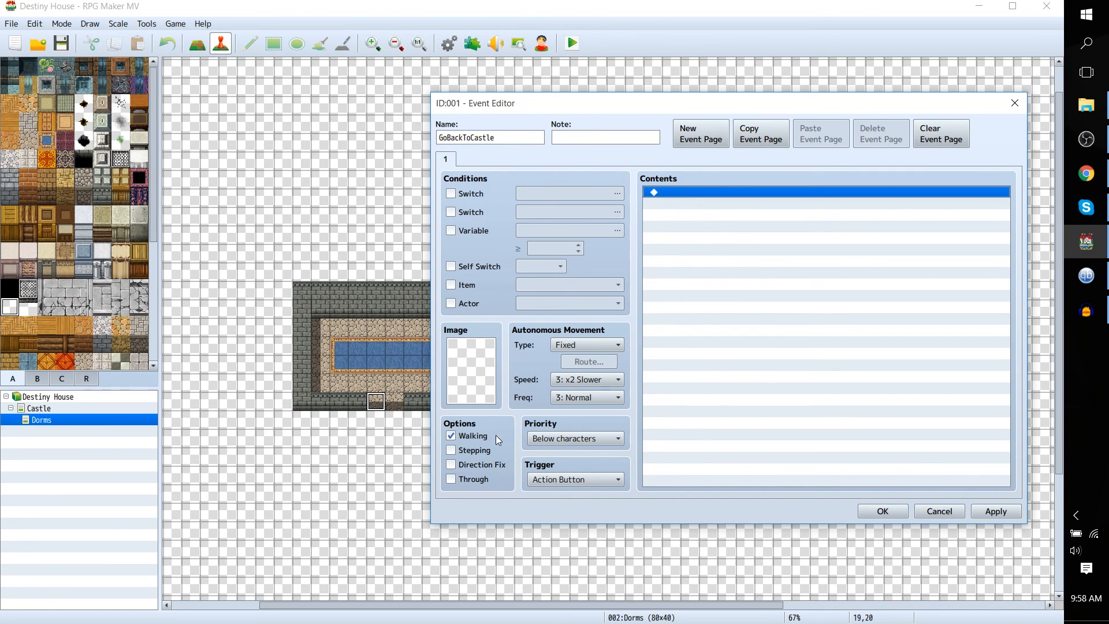
mouse_move(487, 437)
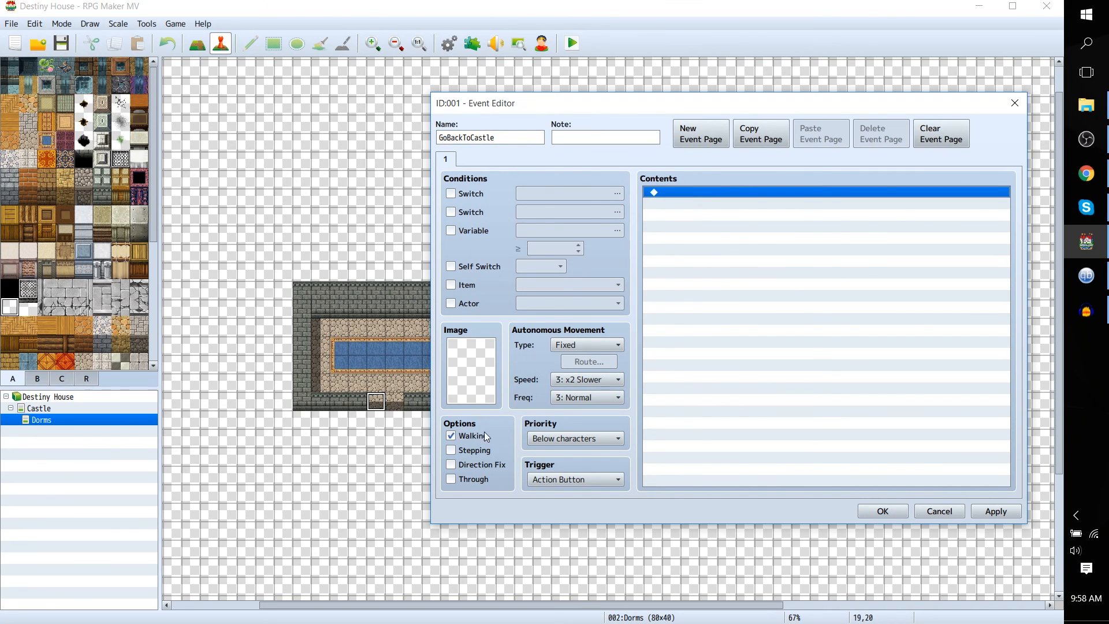
mouse_move(416, 415)
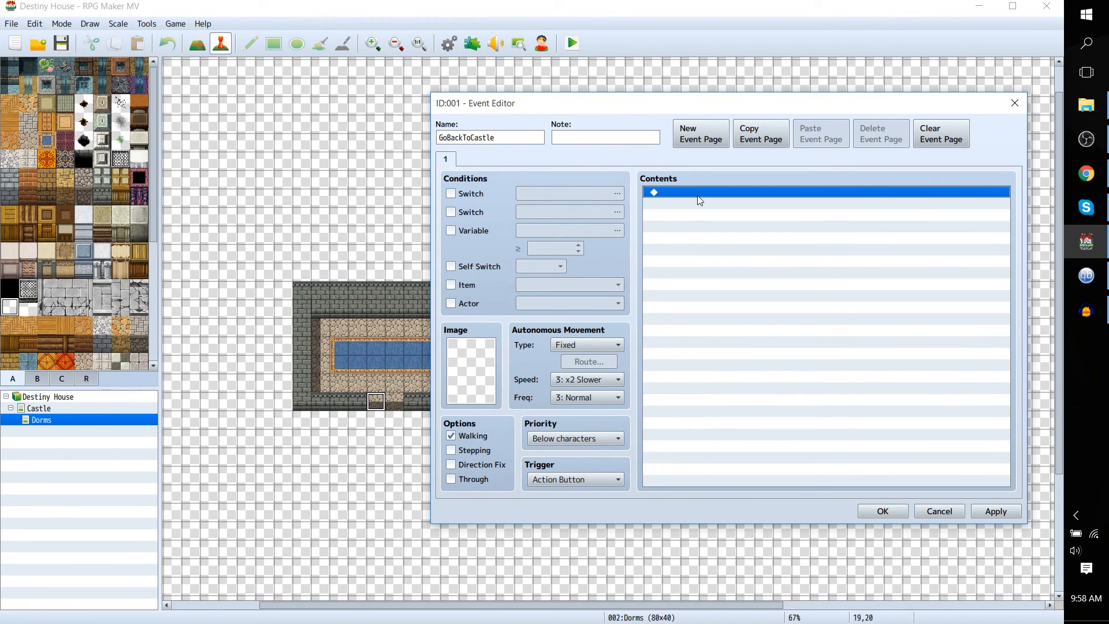
Add a Transfer Player command from page 2 of the event commands list
double_click(699, 192)
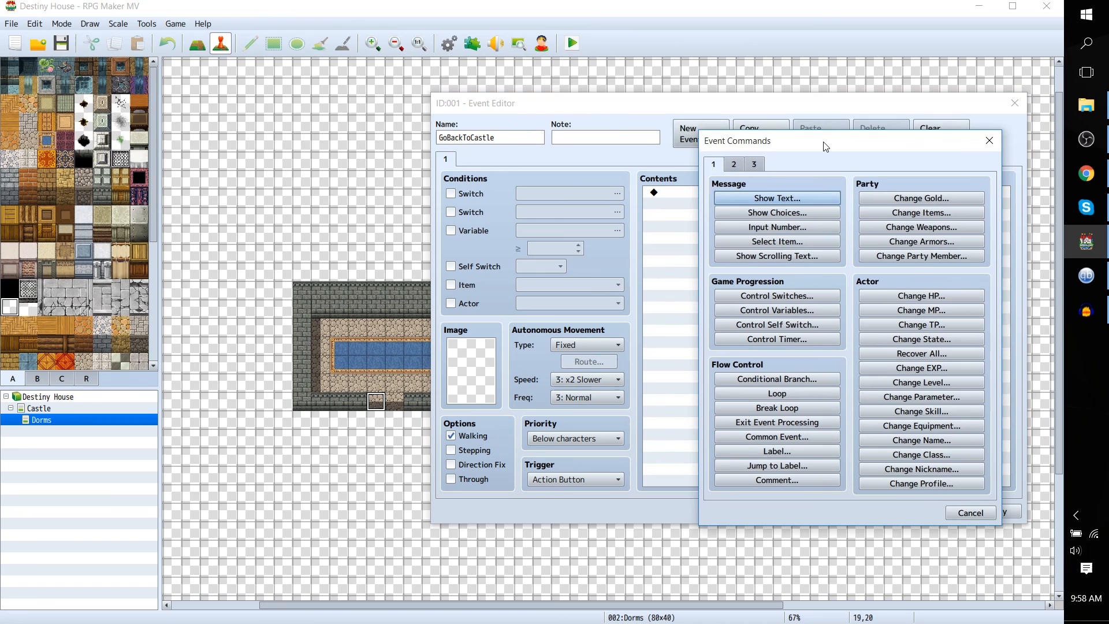
left_click_drag(824, 147, 845, 157)
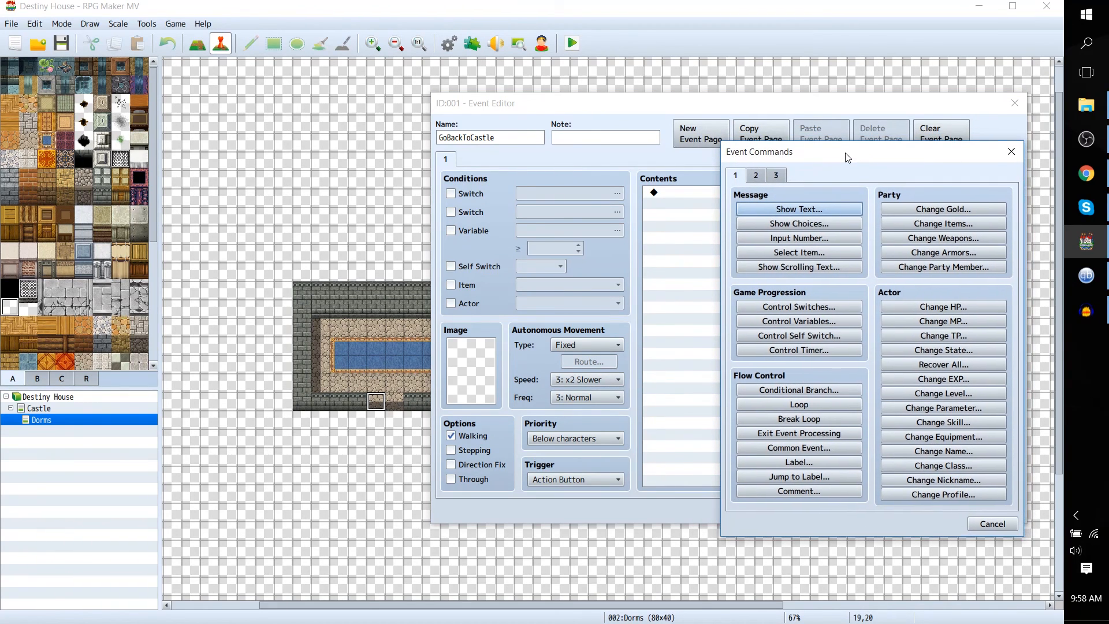
left_click_drag(847, 158, 838, 103)
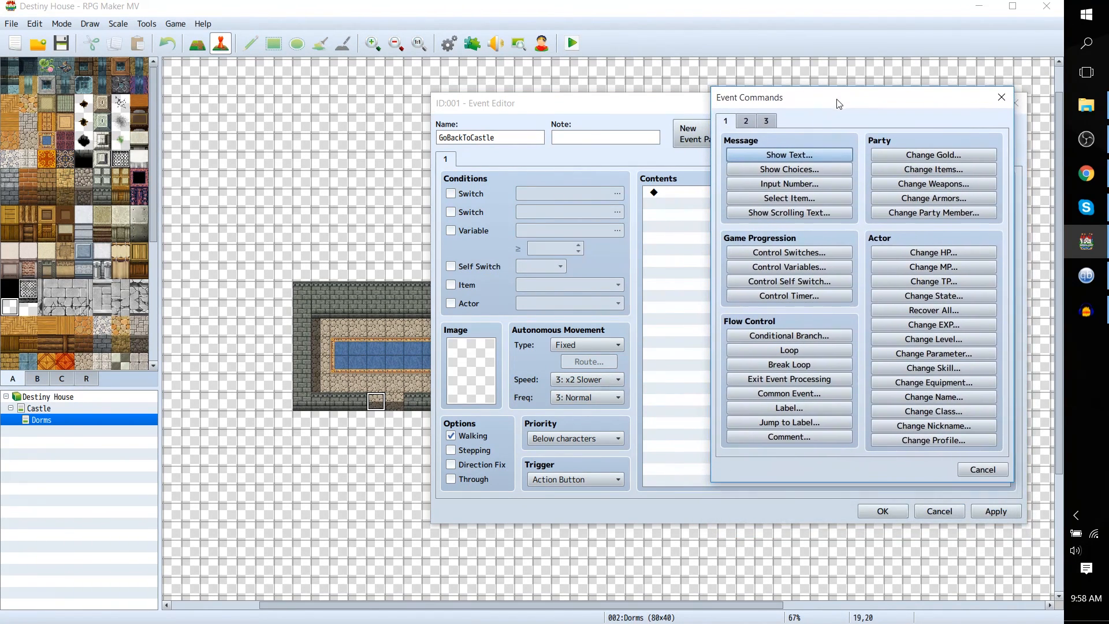
mouse_move(862, 195)
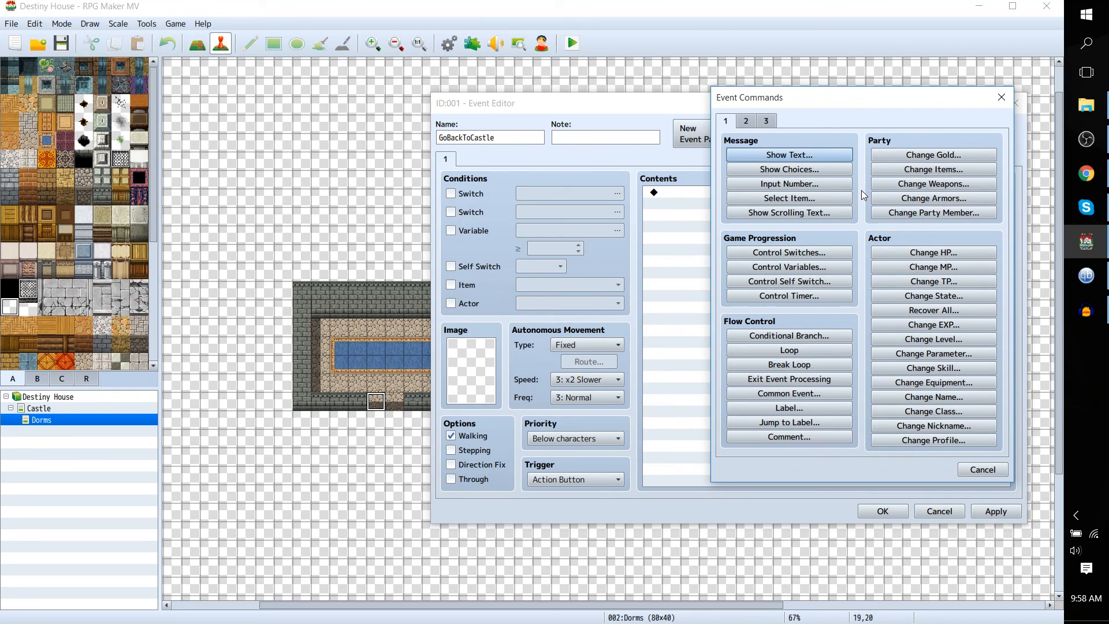
mouse_move(863, 348)
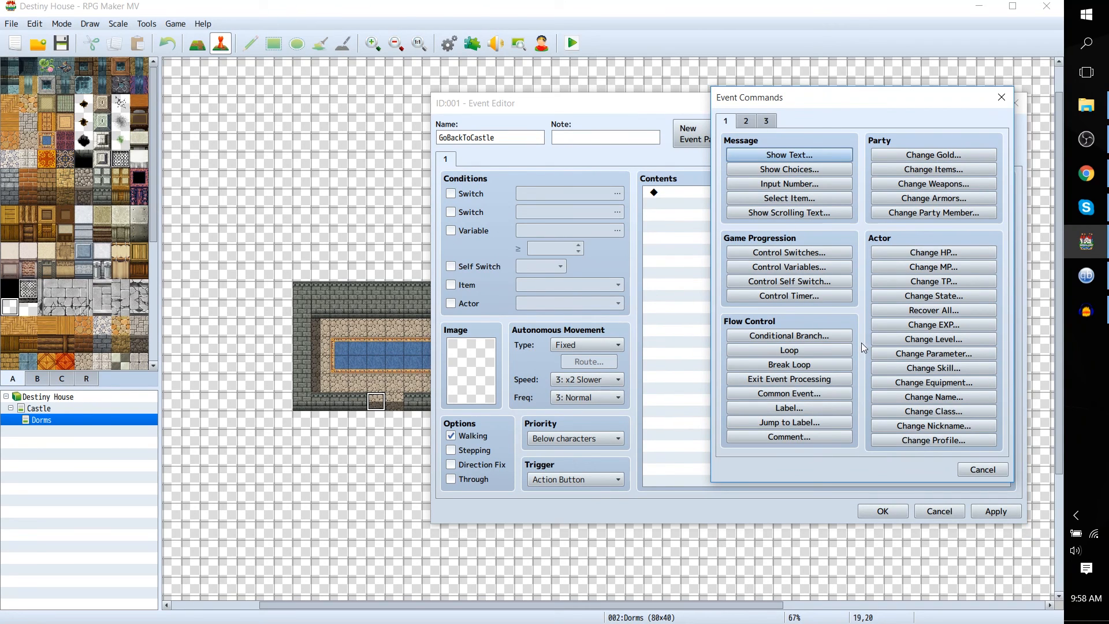
left_click(747, 122)
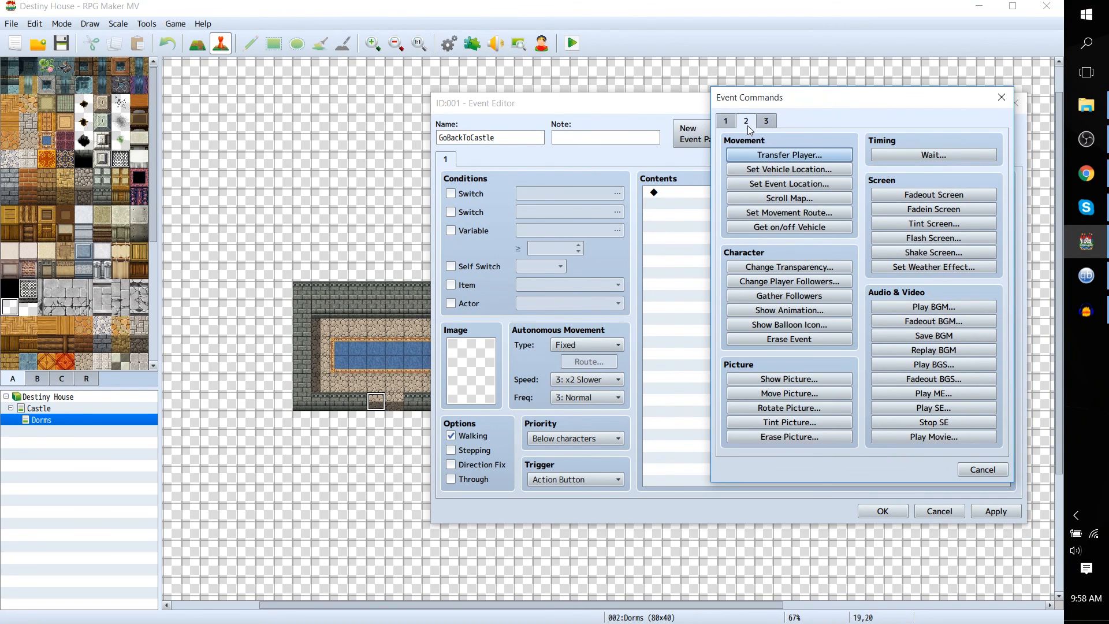
mouse_move(779, 143)
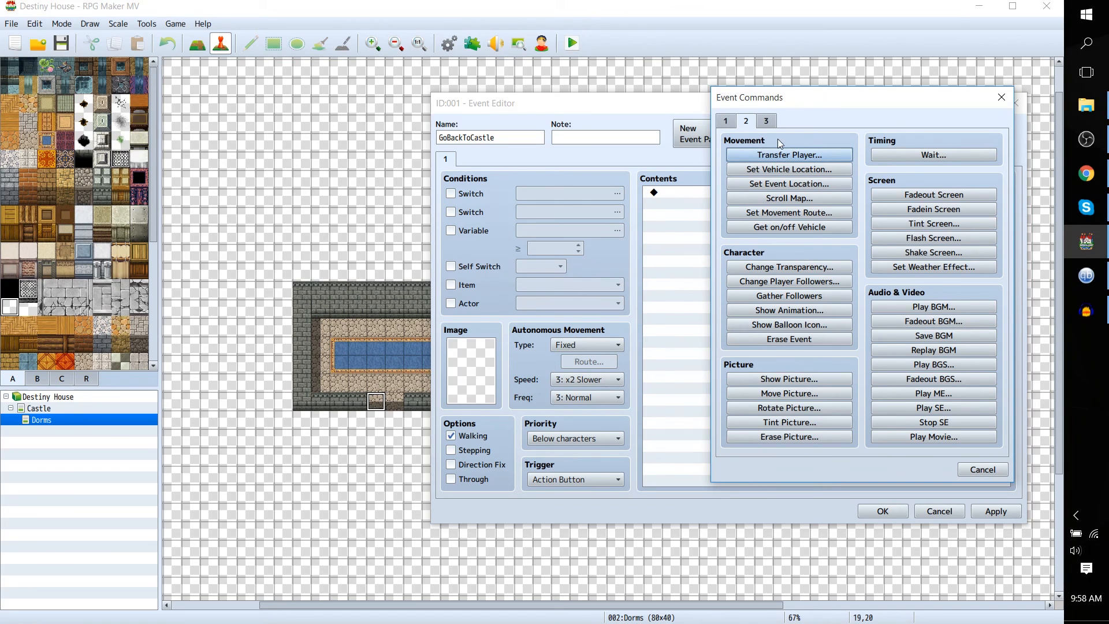
left_click(790, 155)
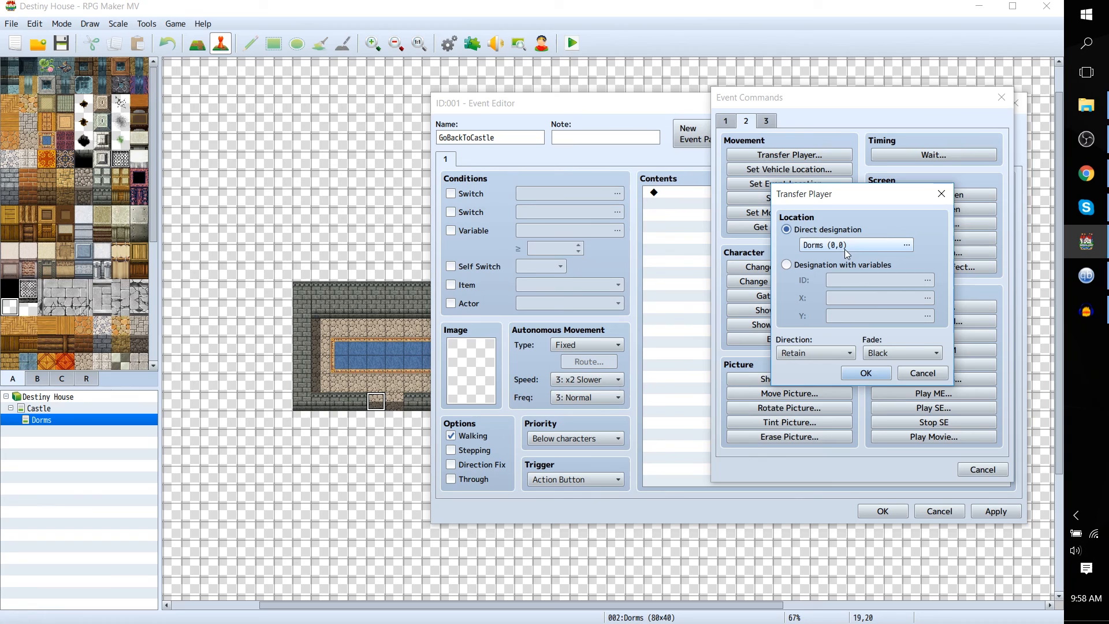
Set the transfer destination to Castle (8,6) and save the GoBackToCastle event
left_click(906, 244)
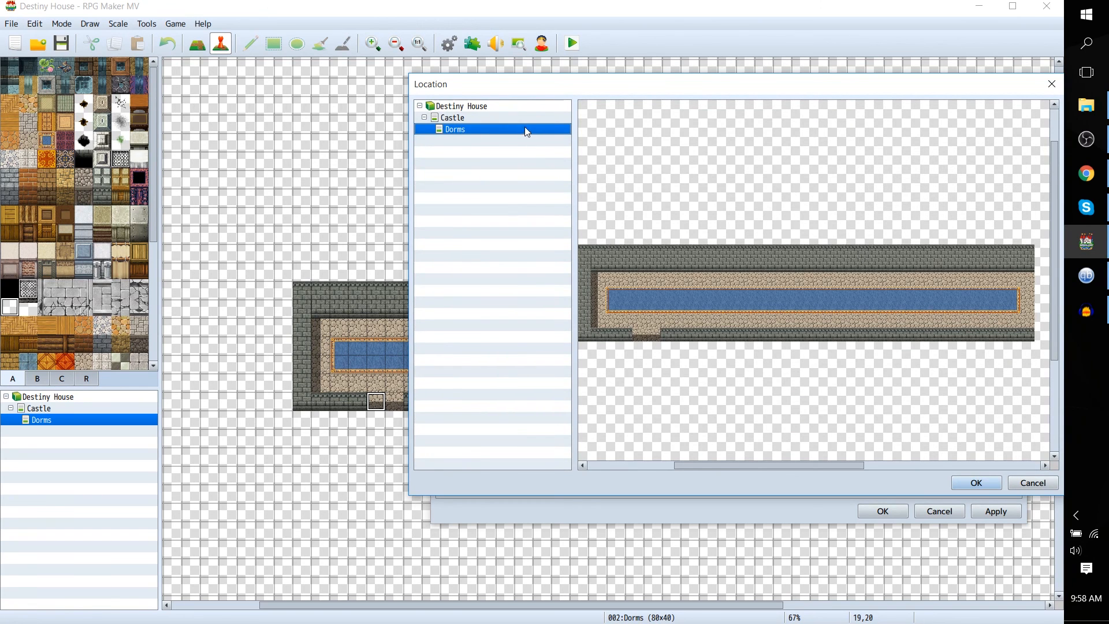
left_click(452, 118)
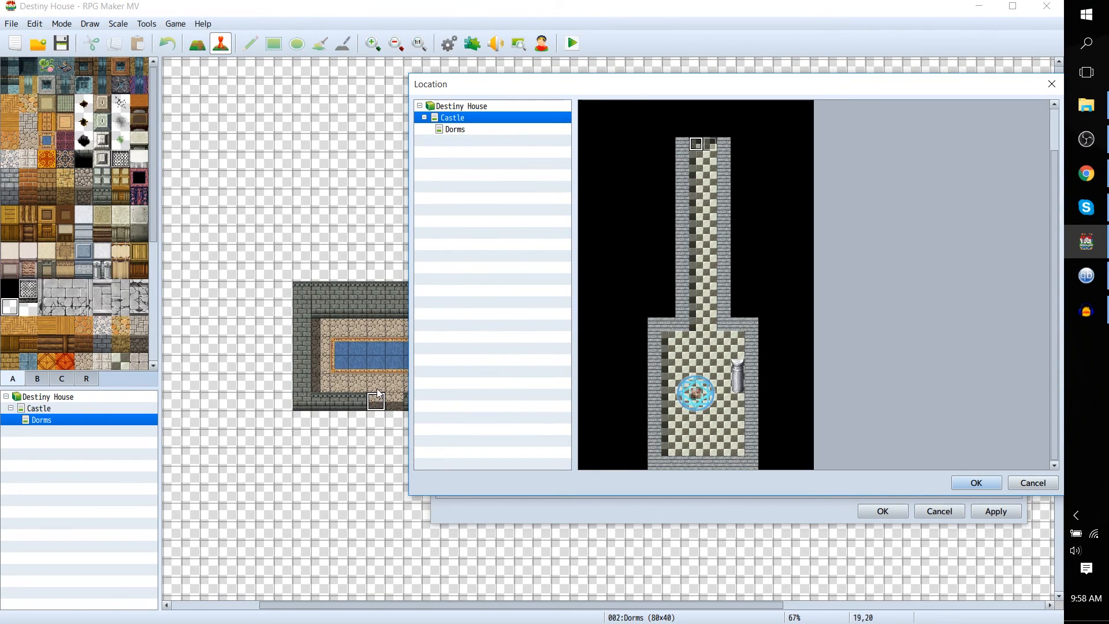
mouse_move(695, 144)
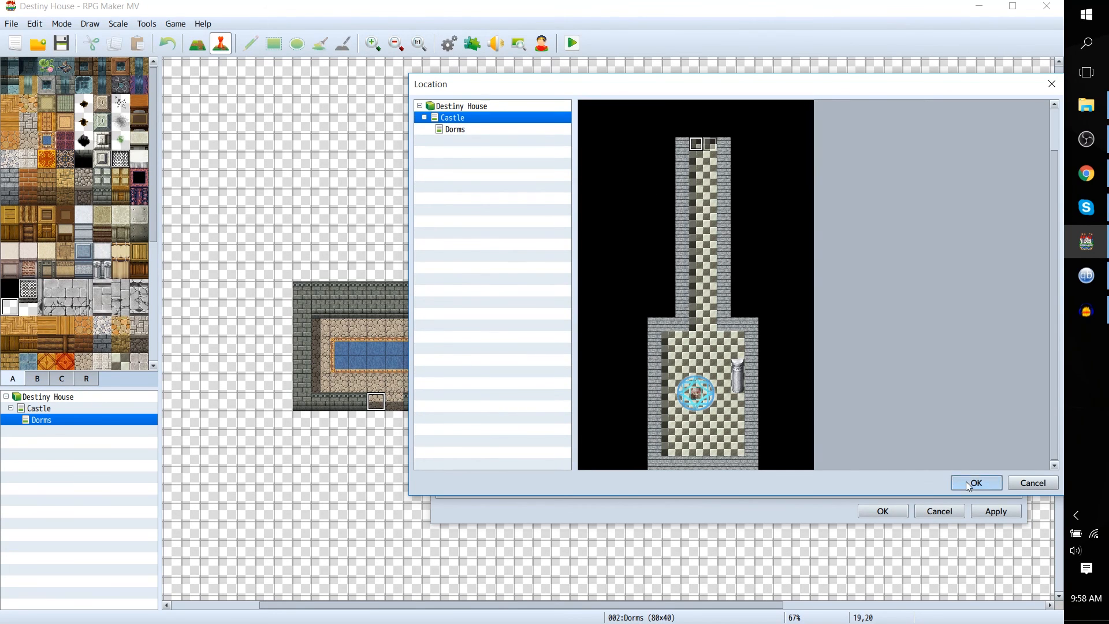
left_click(975, 483)
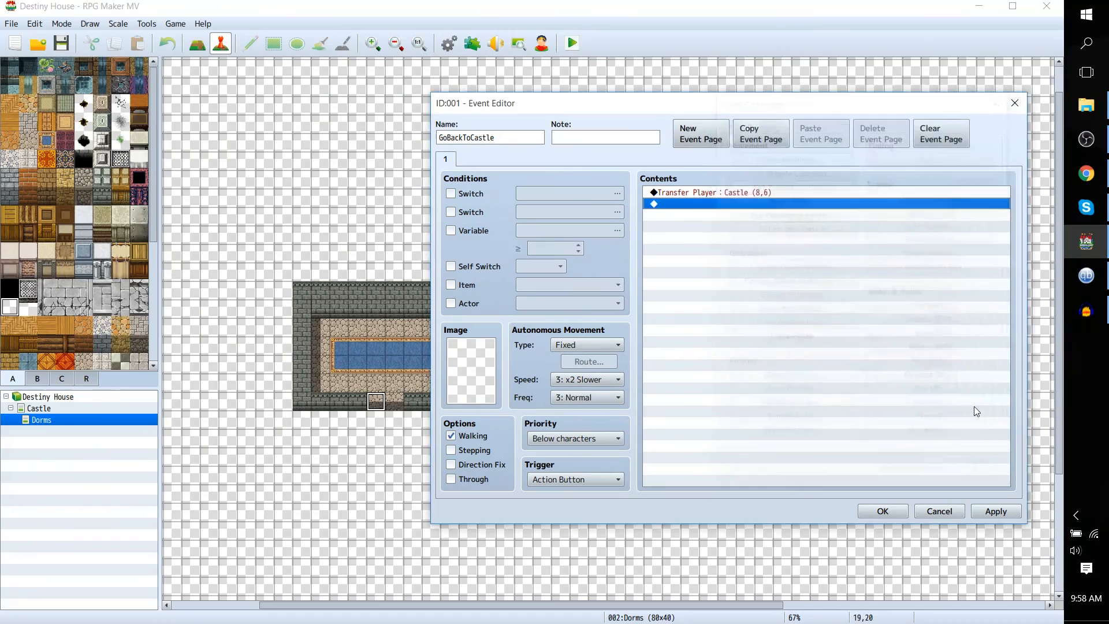
left_click(737, 192)
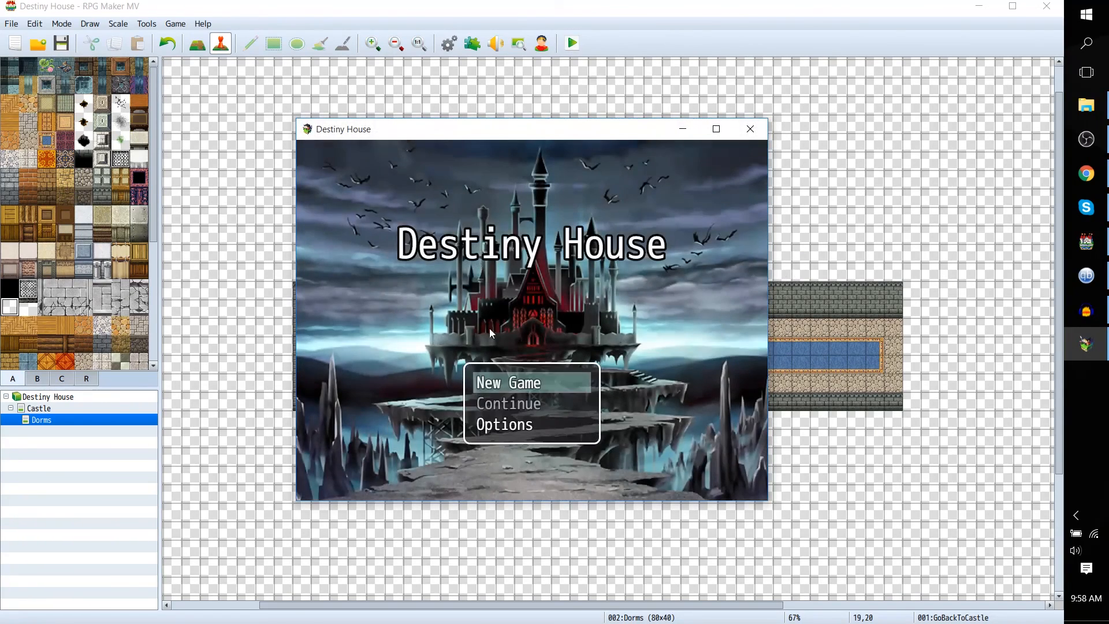
Start a new game from the playtest title screen
left_click(508, 383)
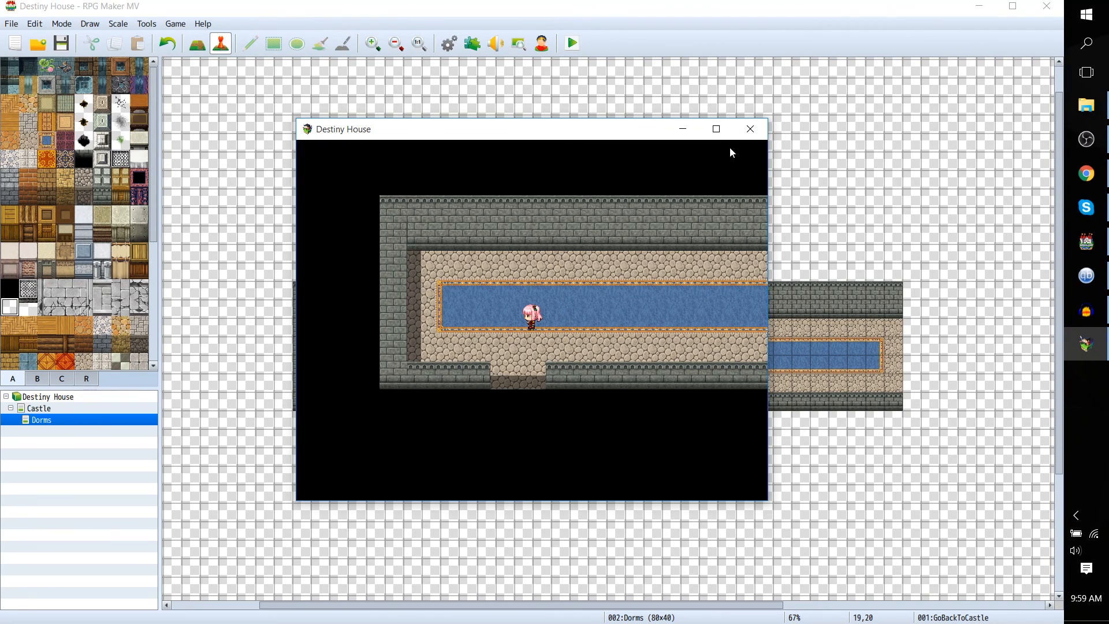
Close the playtest, start a new event beside the Dorms door, then cancel it
left_click(750, 129)
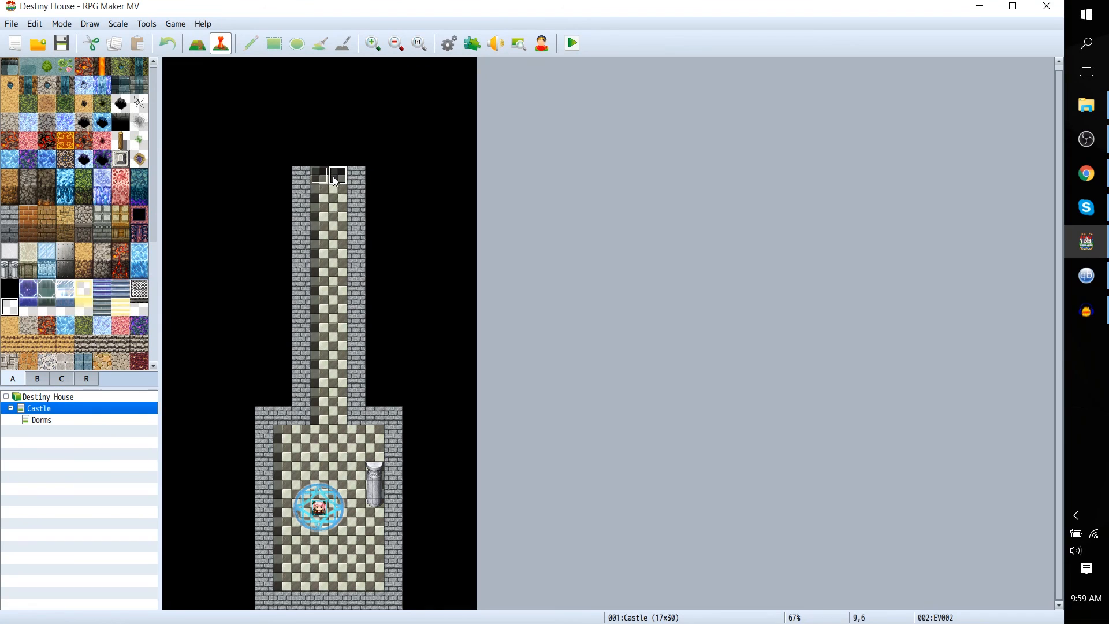
mouse_move(134, 423)
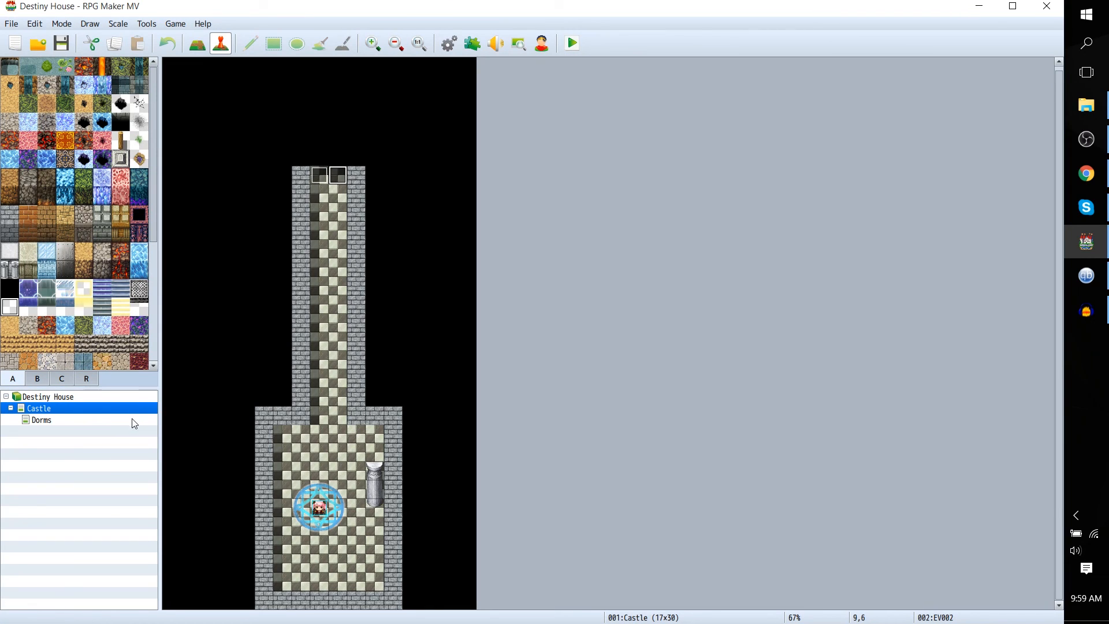
left_click(42, 420)
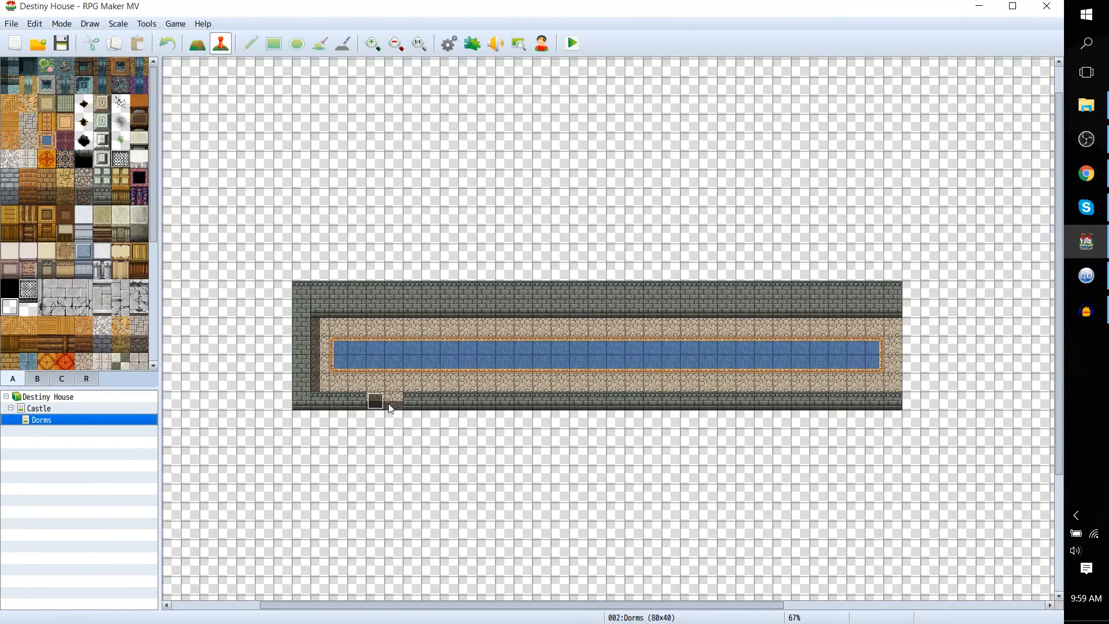
double_click(374, 404)
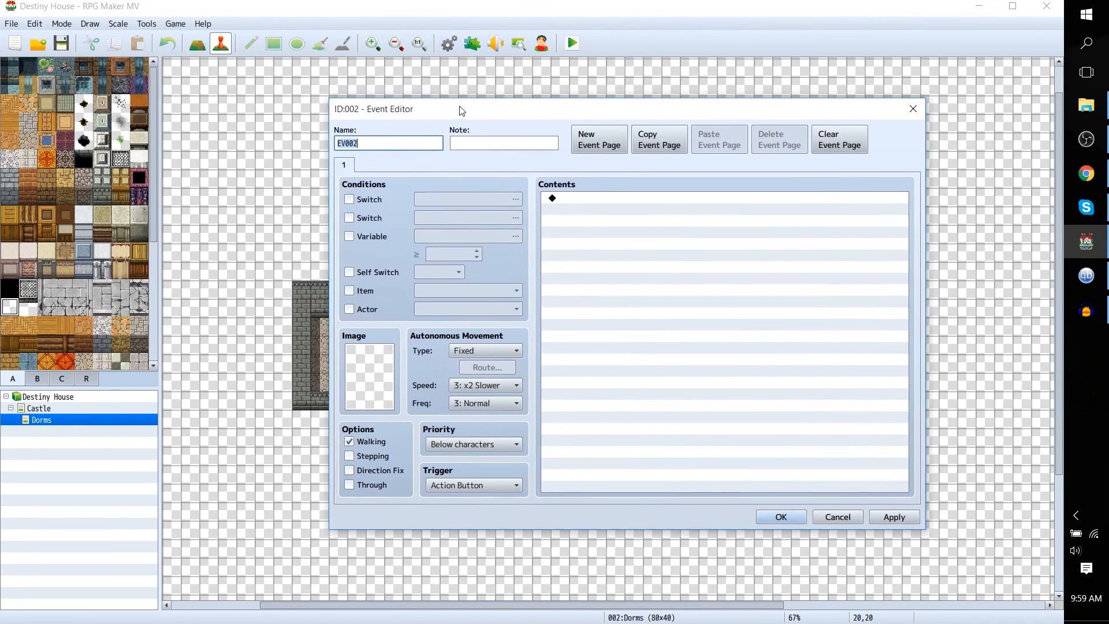
left_click_drag(460, 109, 539, 115)
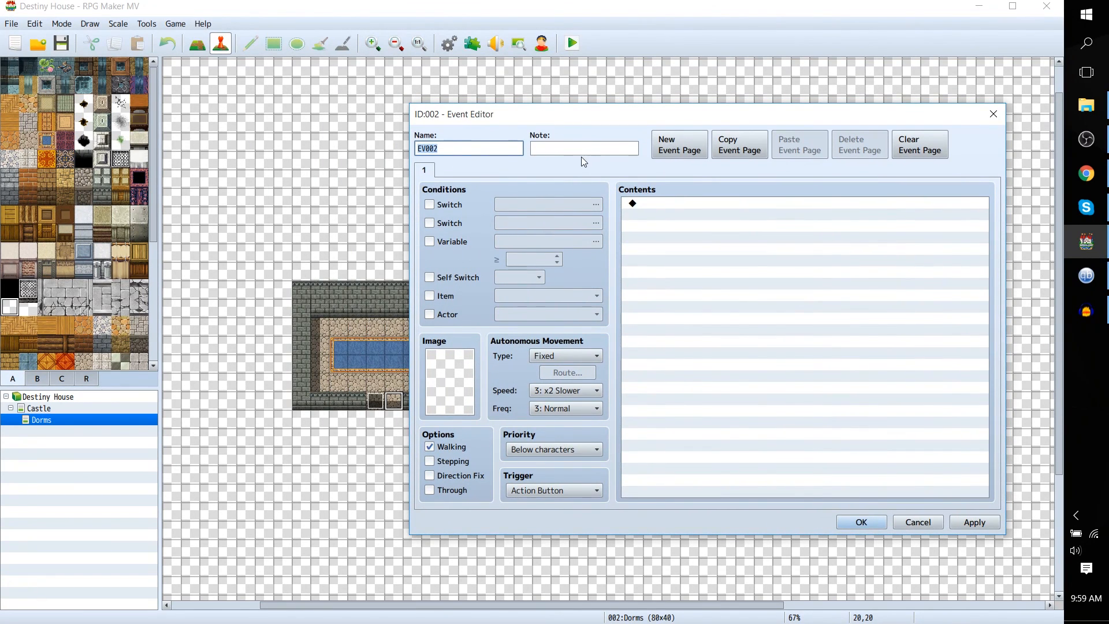
left_click(917, 521)
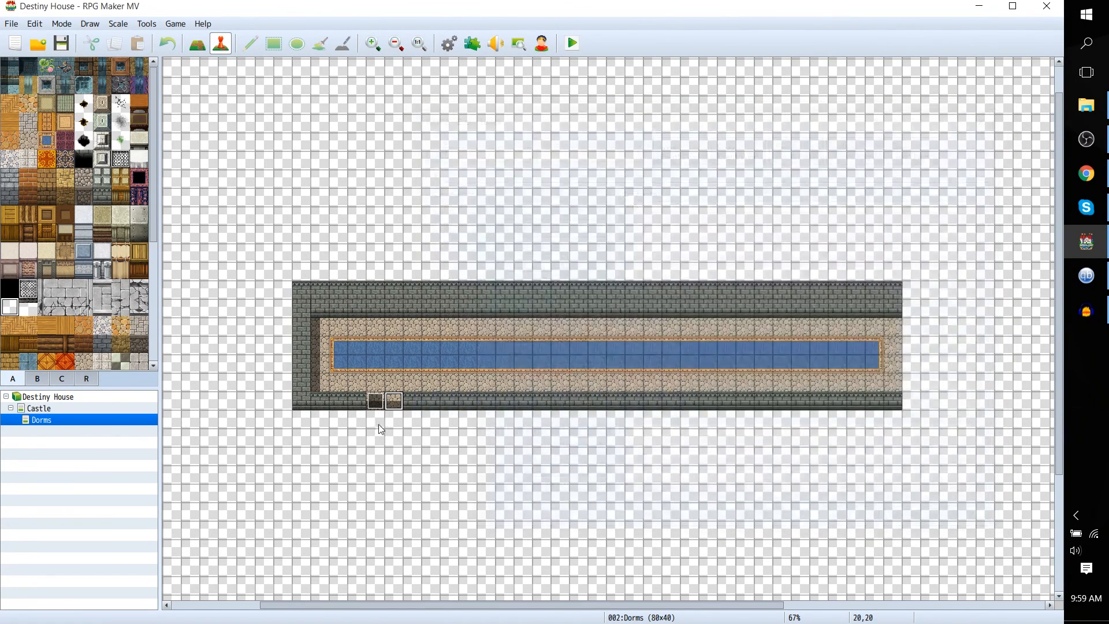
Quick-create a transfer event beside the door sending the player to Castle (9,6) facing Down
right_click(395, 403)
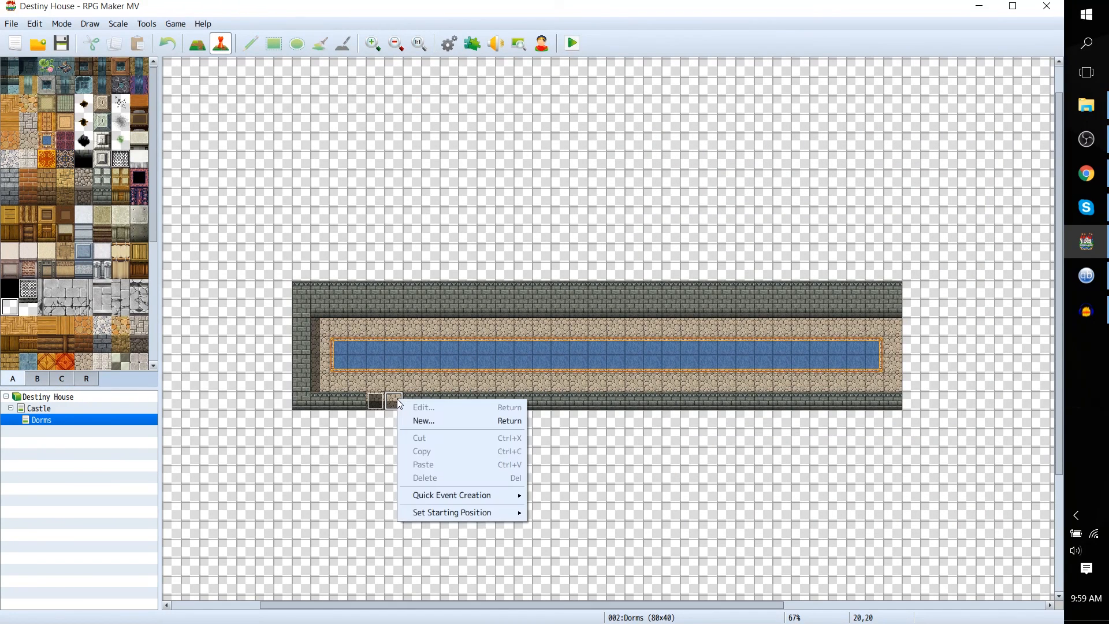
mouse_move(436, 499)
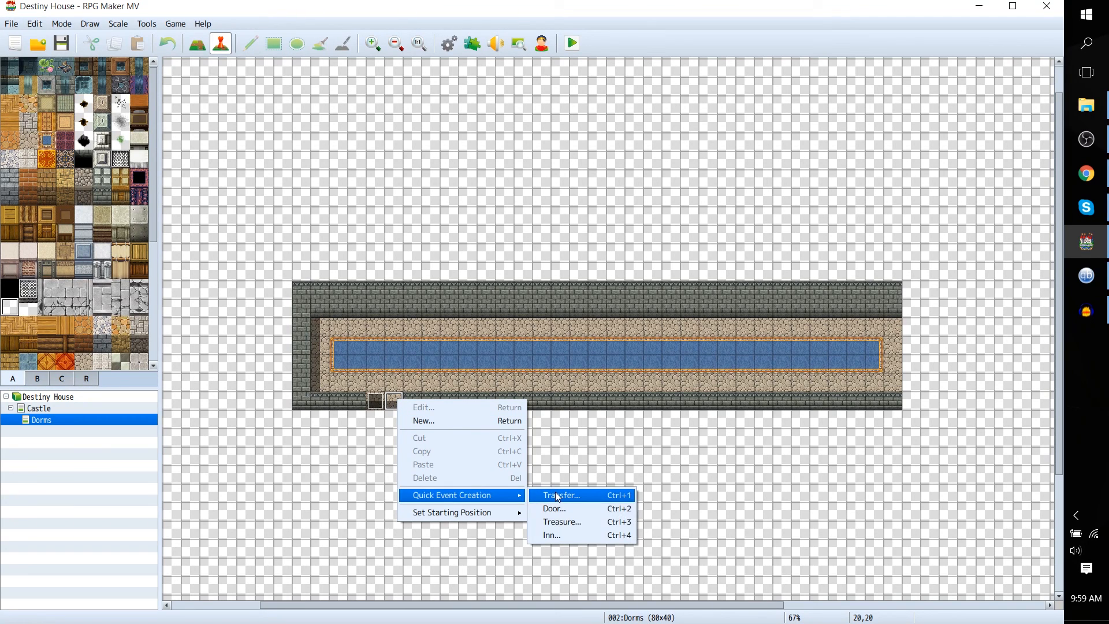
left_click(560, 494)
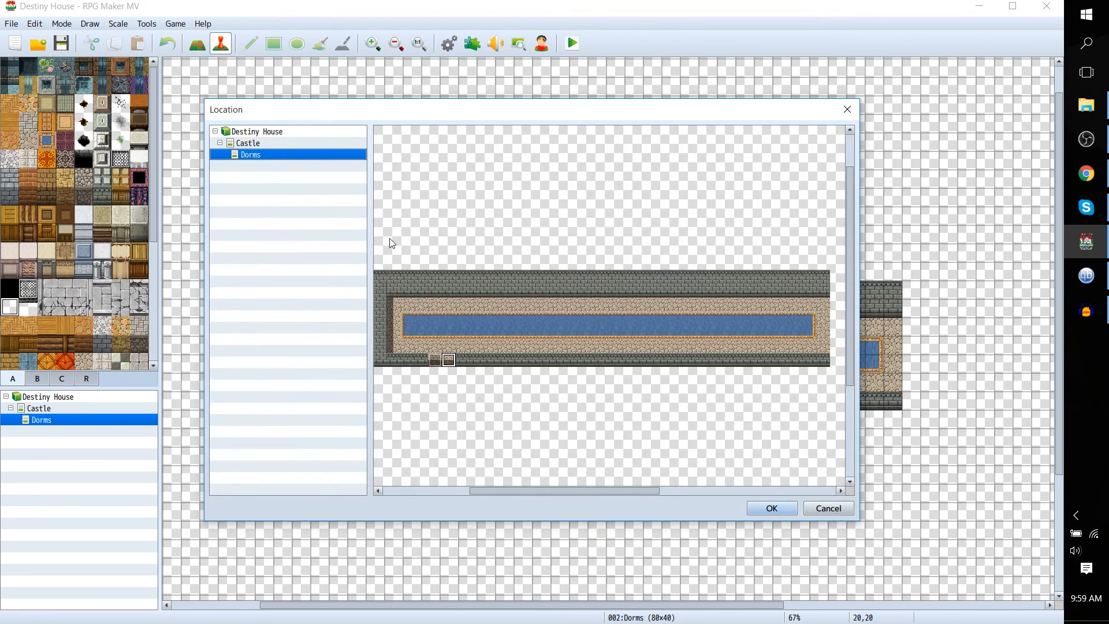
left_click(248, 143)
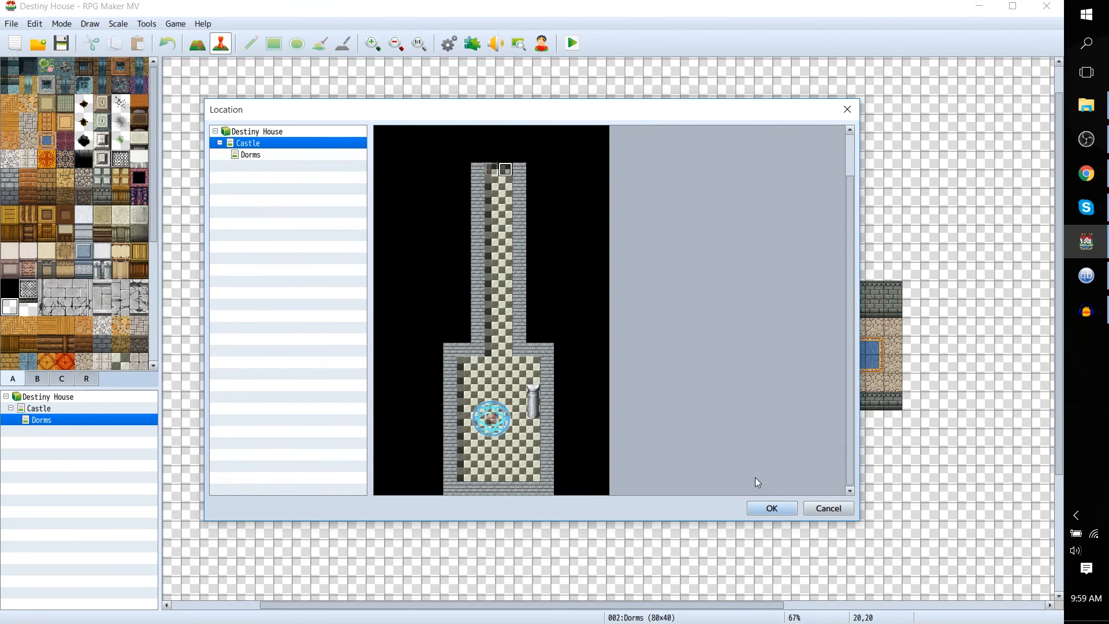
left_click(772, 509)
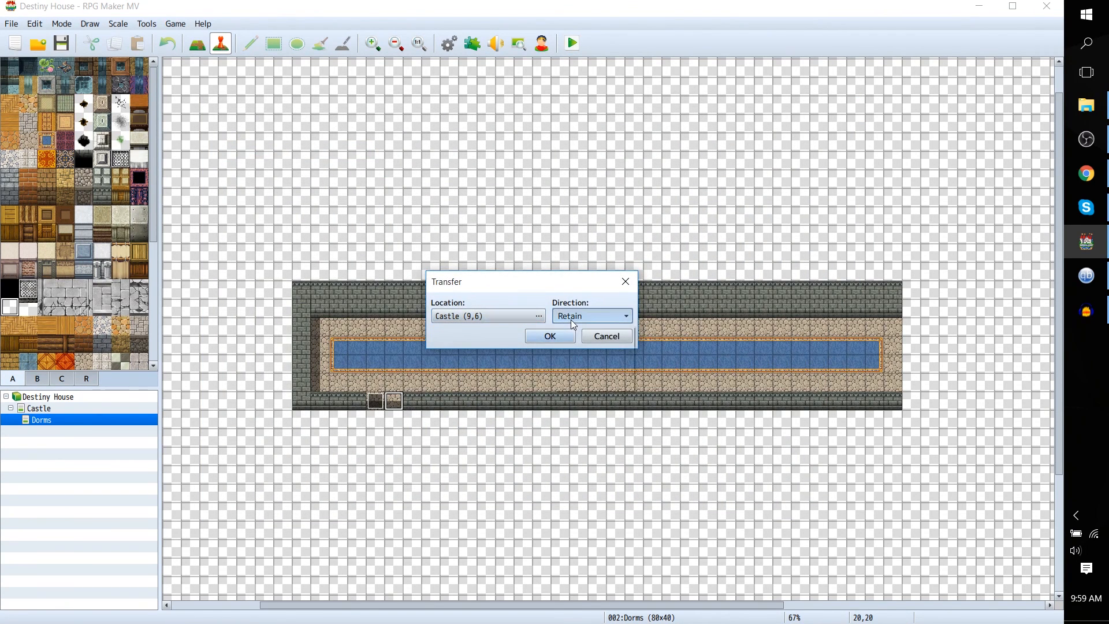
left_click(593, 315)
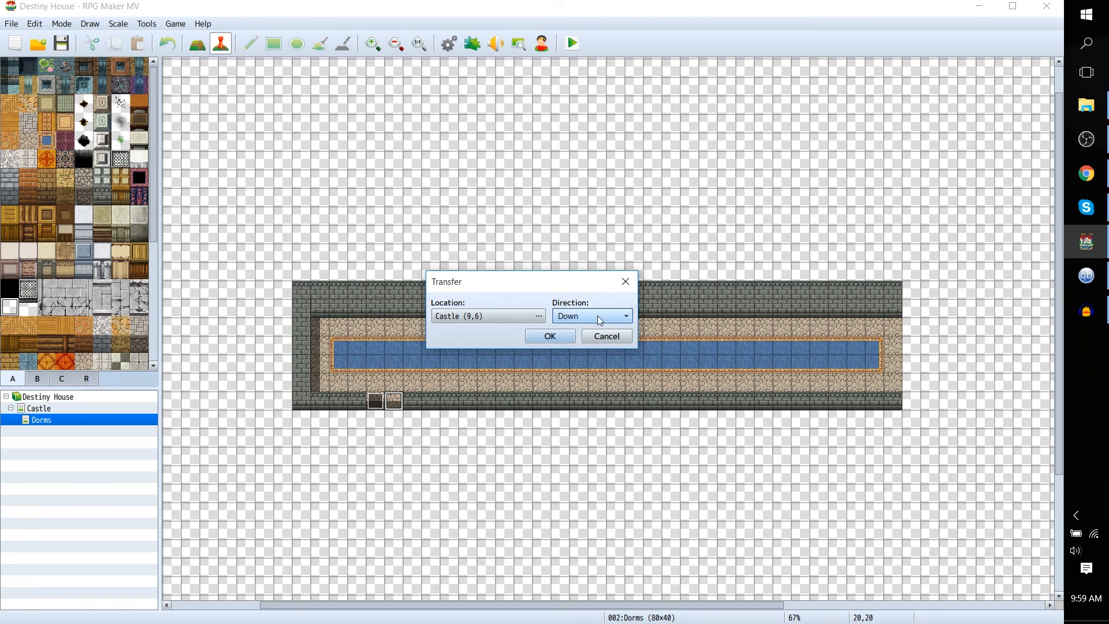
left_click(550, 335)
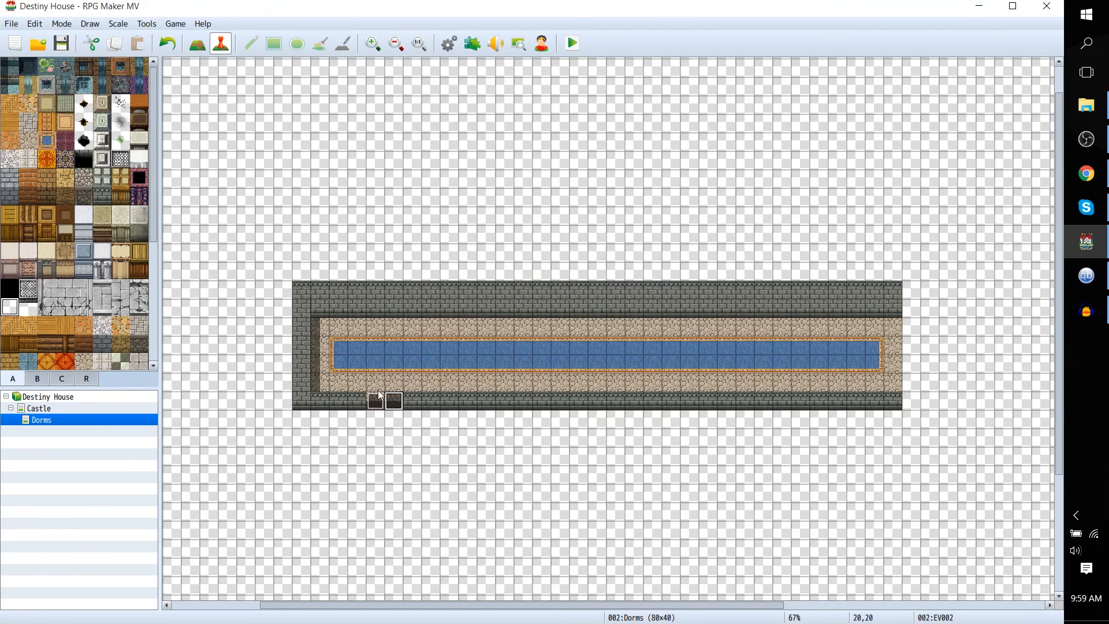
mouse_move(402, 405)
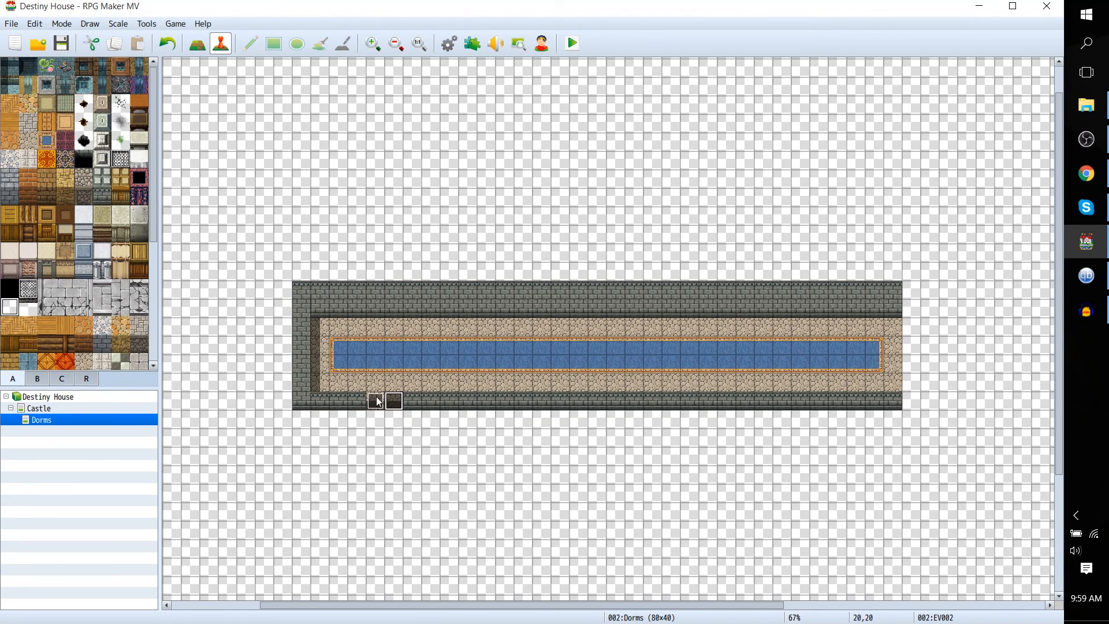
right_click(388, 404)
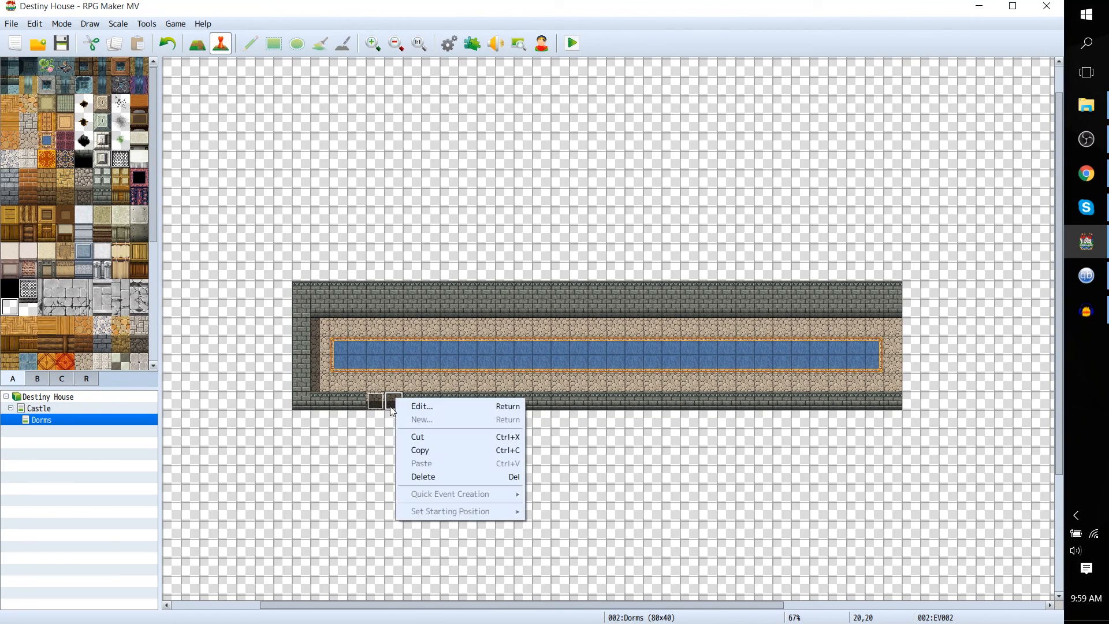
left_click(421, 407)
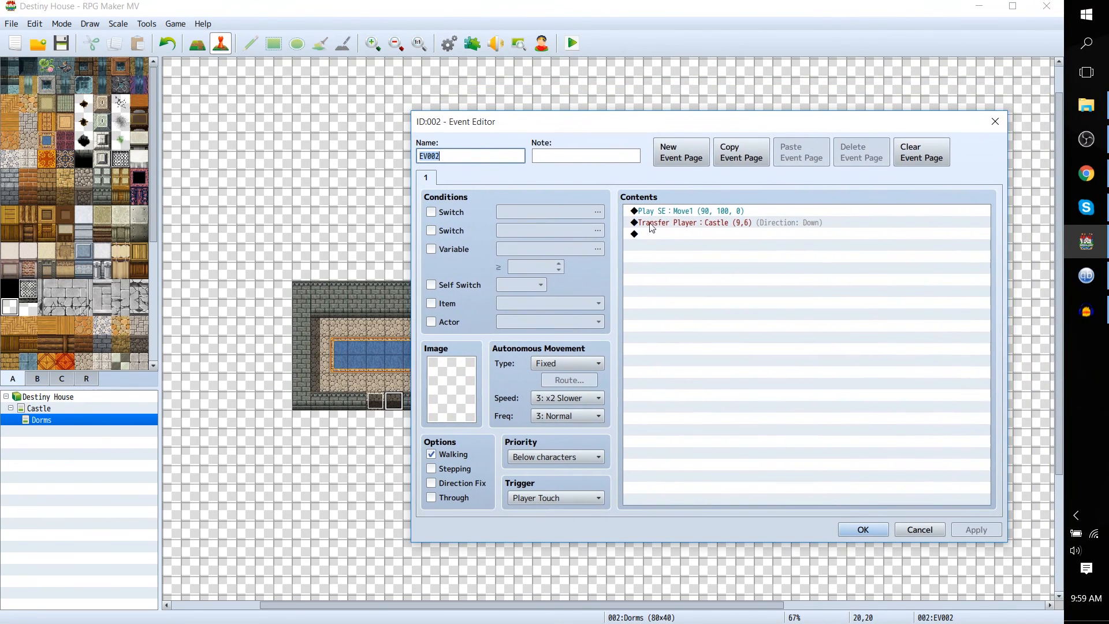
left_click(689, 211)
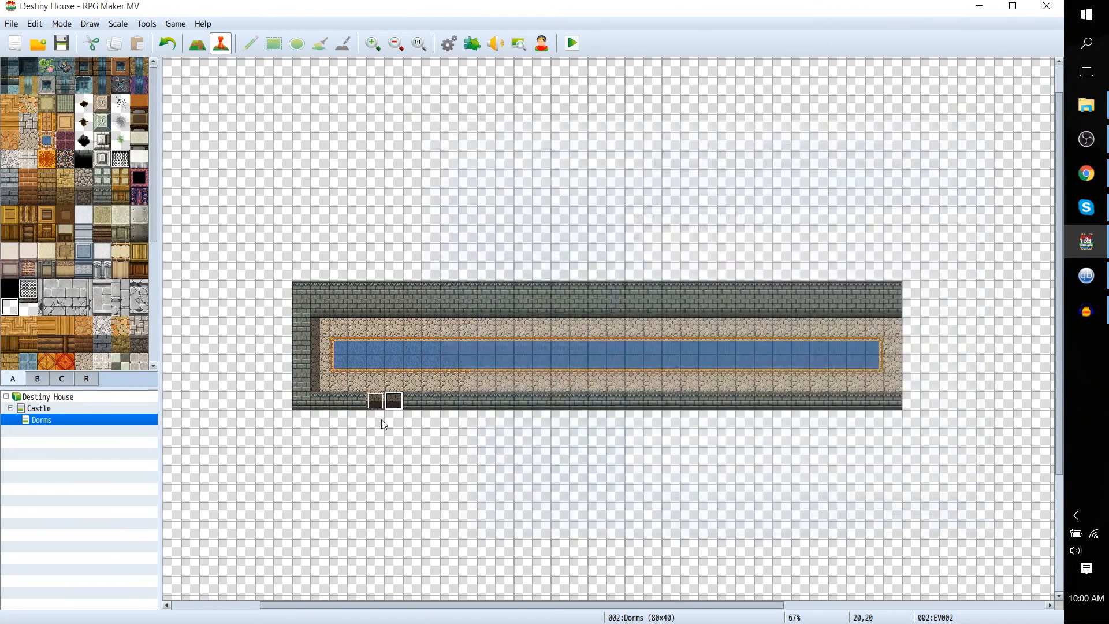
double_click(374, 405)
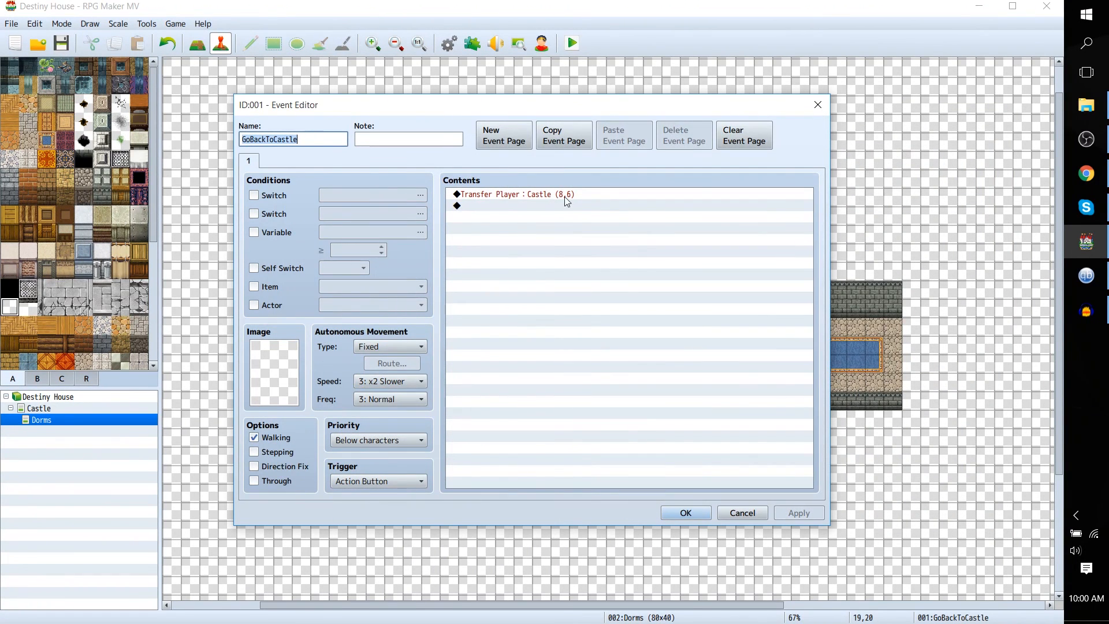
left_click(504, 197)
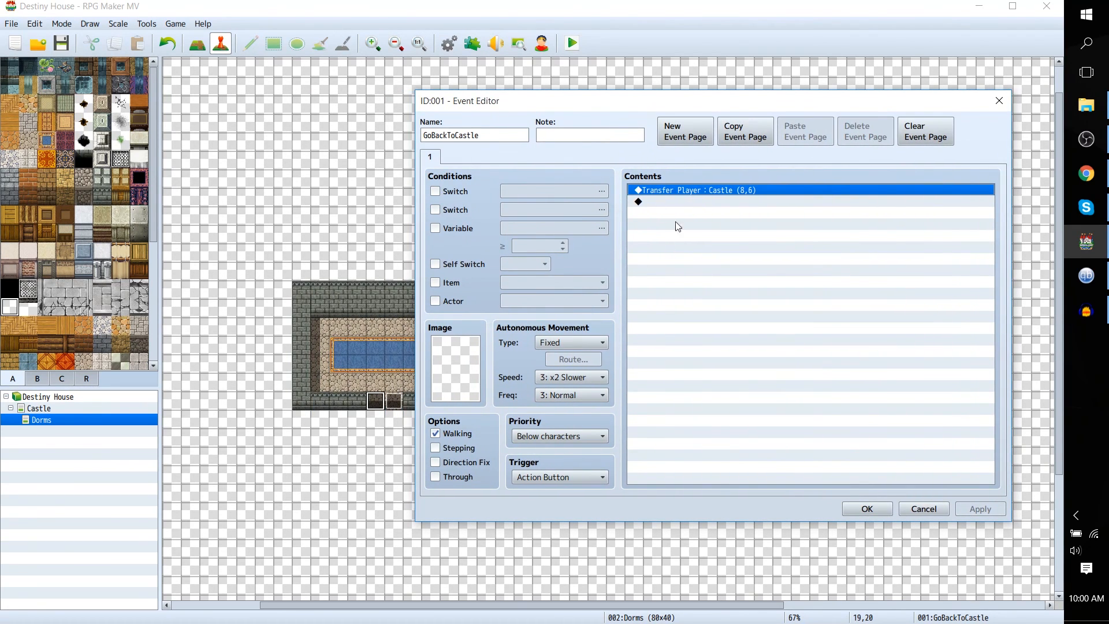
mouse_move(684, 210)
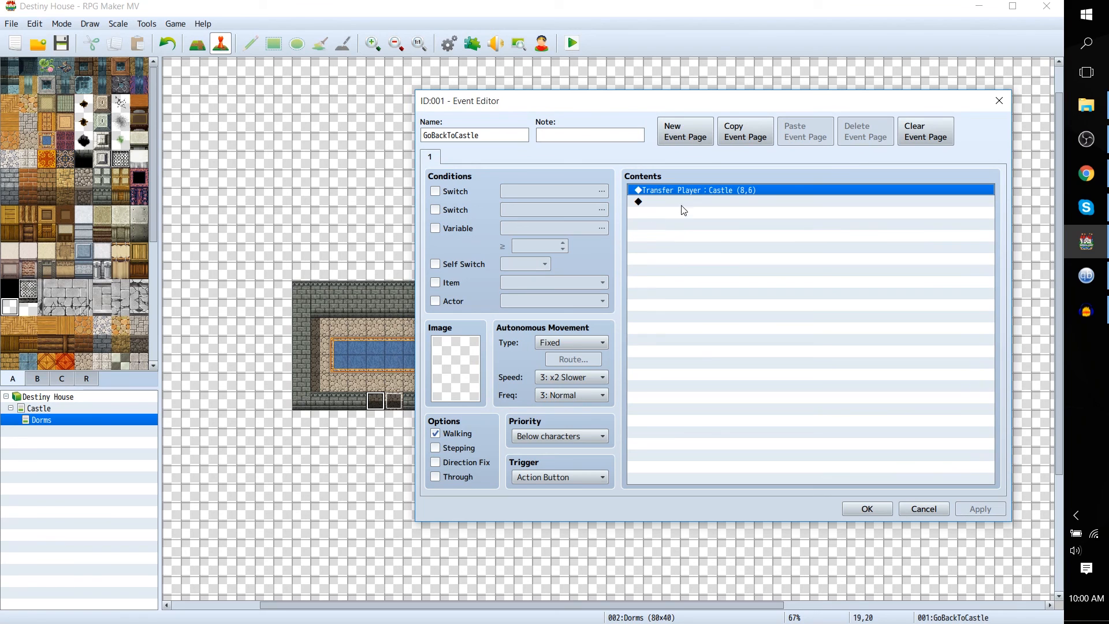
mouse_move(669, 205)
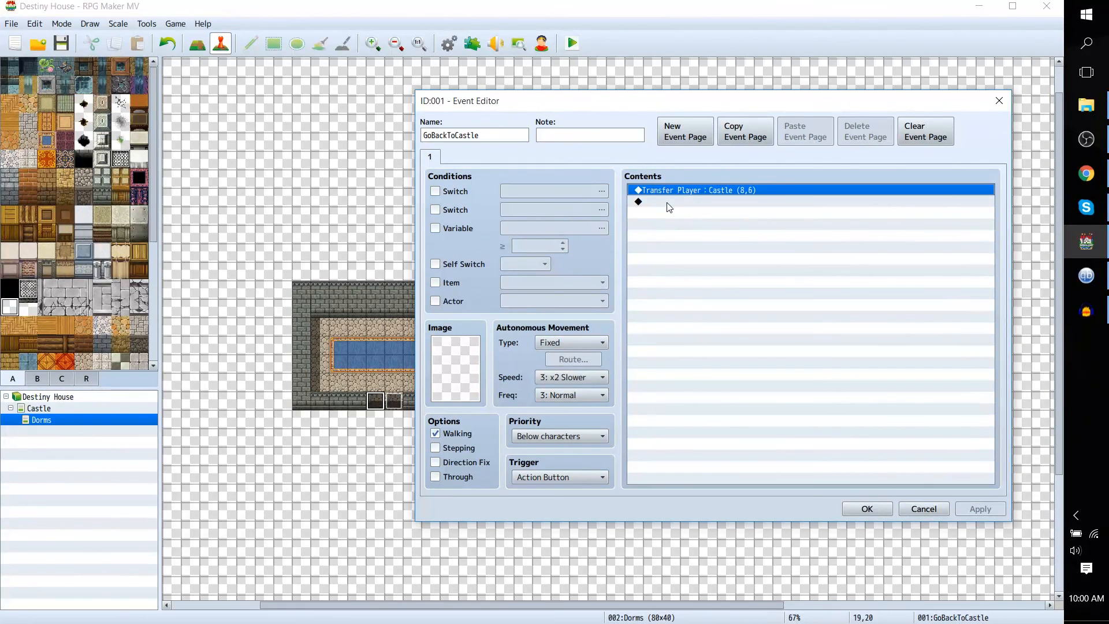
mouse_move(493, 228)
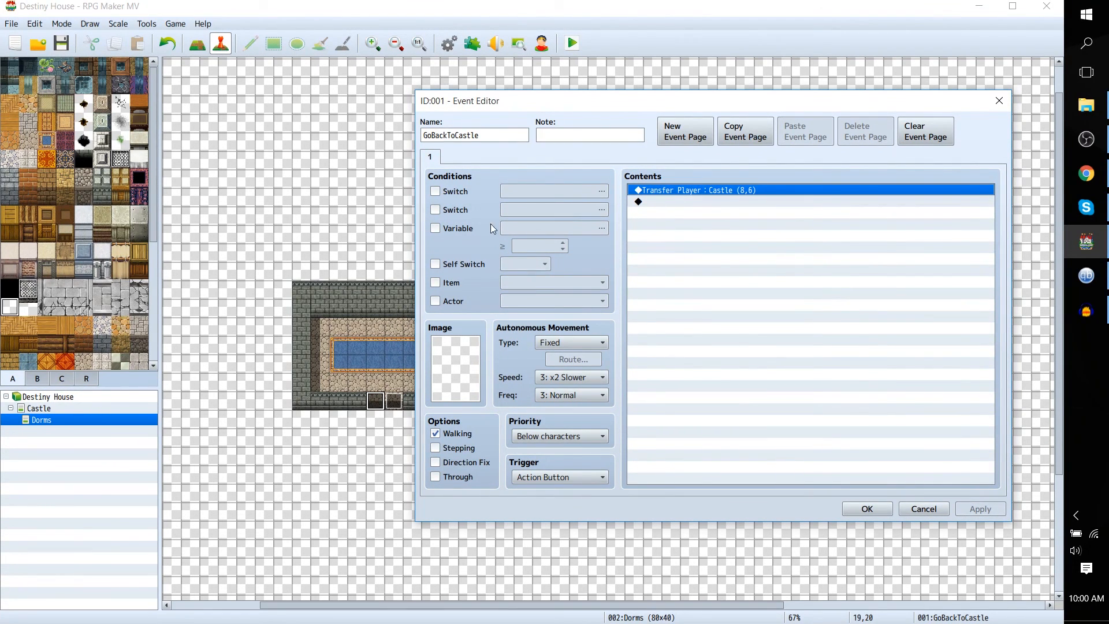
mouse_move(840, 358)
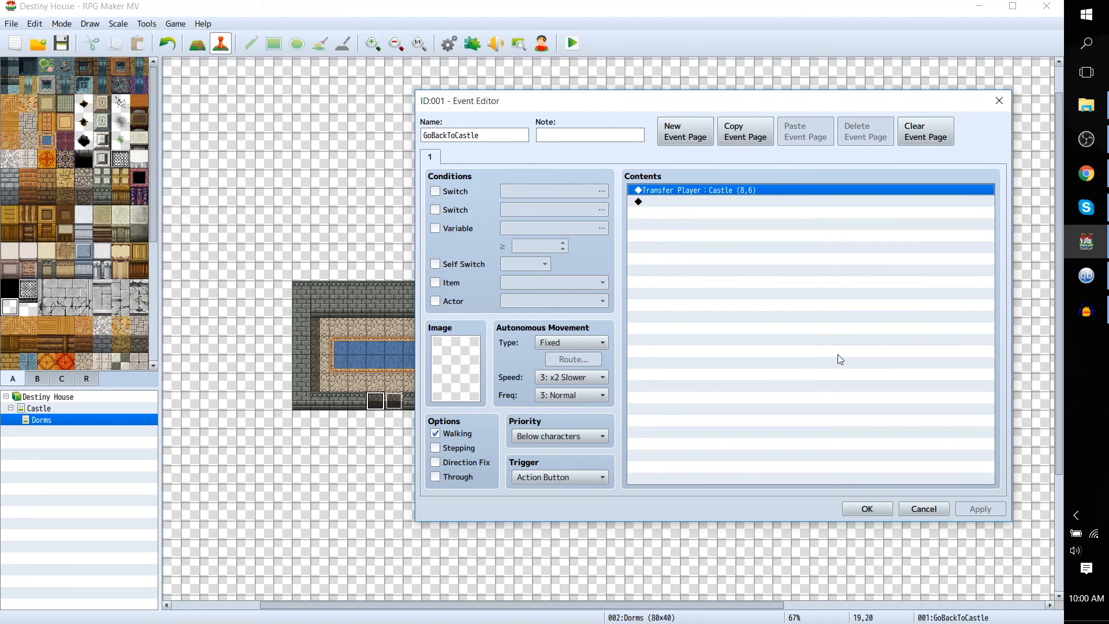
mouse_move(365, 411)
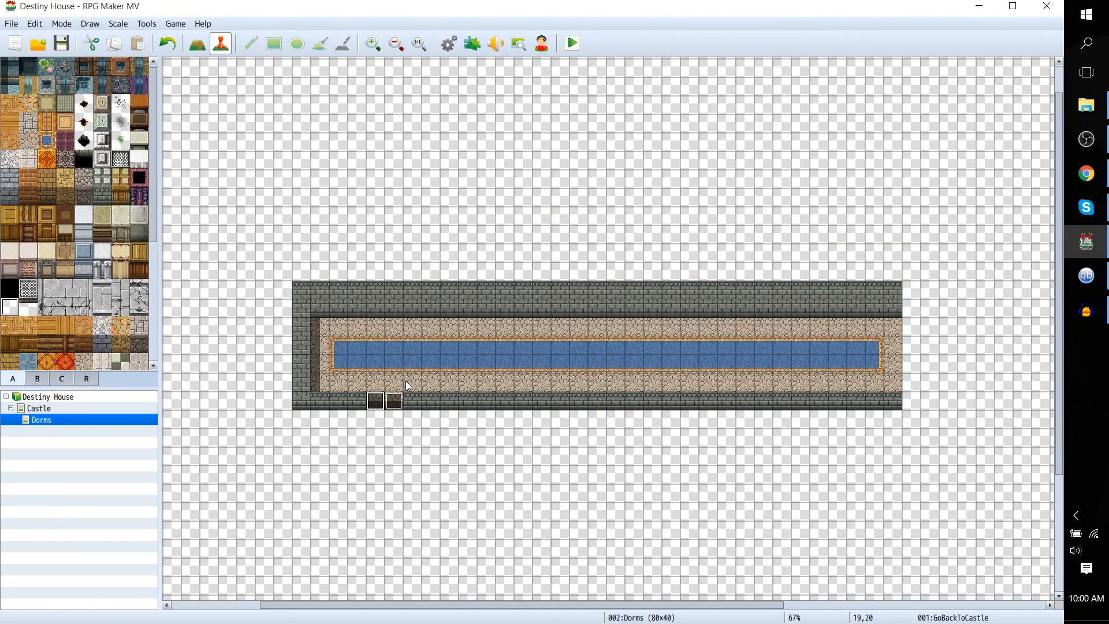
Show the event options menu for a Dorms floor tile
right_click(409, 384)
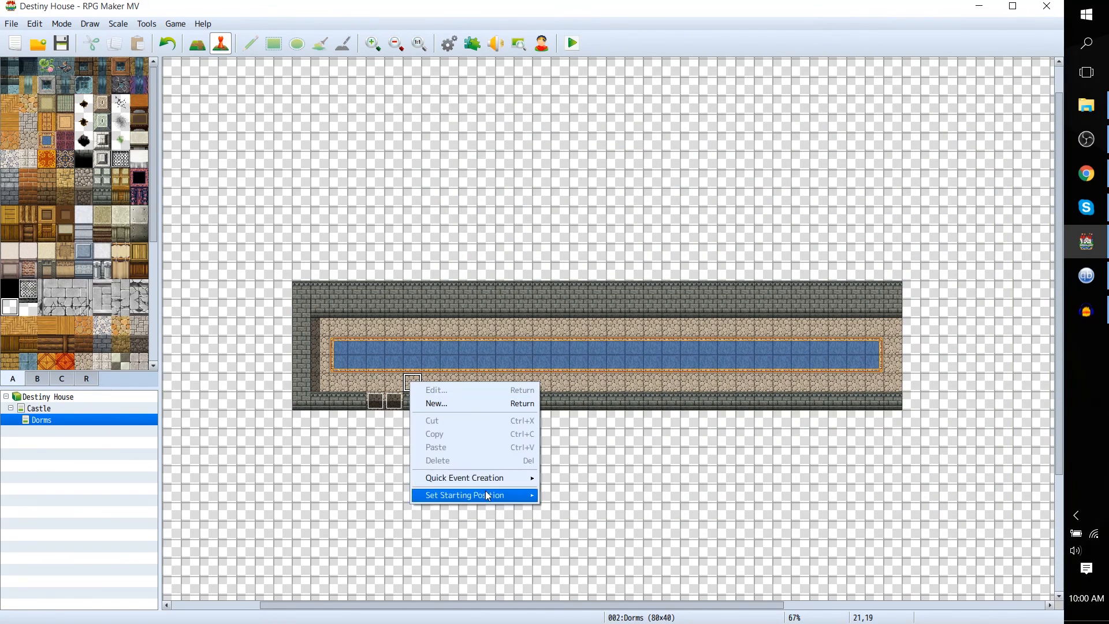
mouse_move(474, 477)
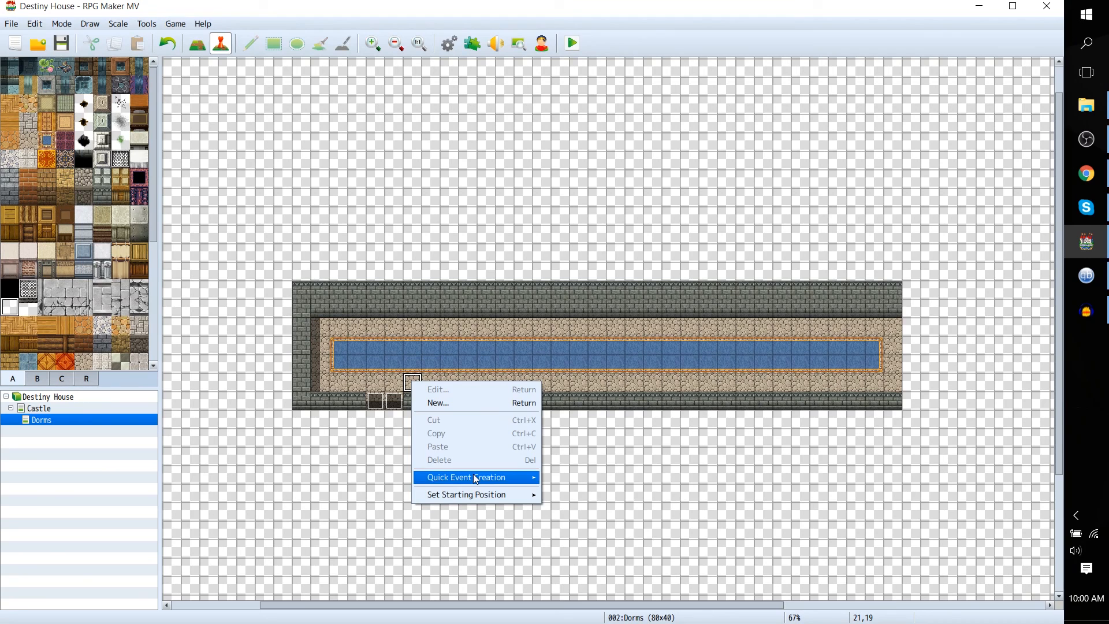
mouse_move(475, 477)
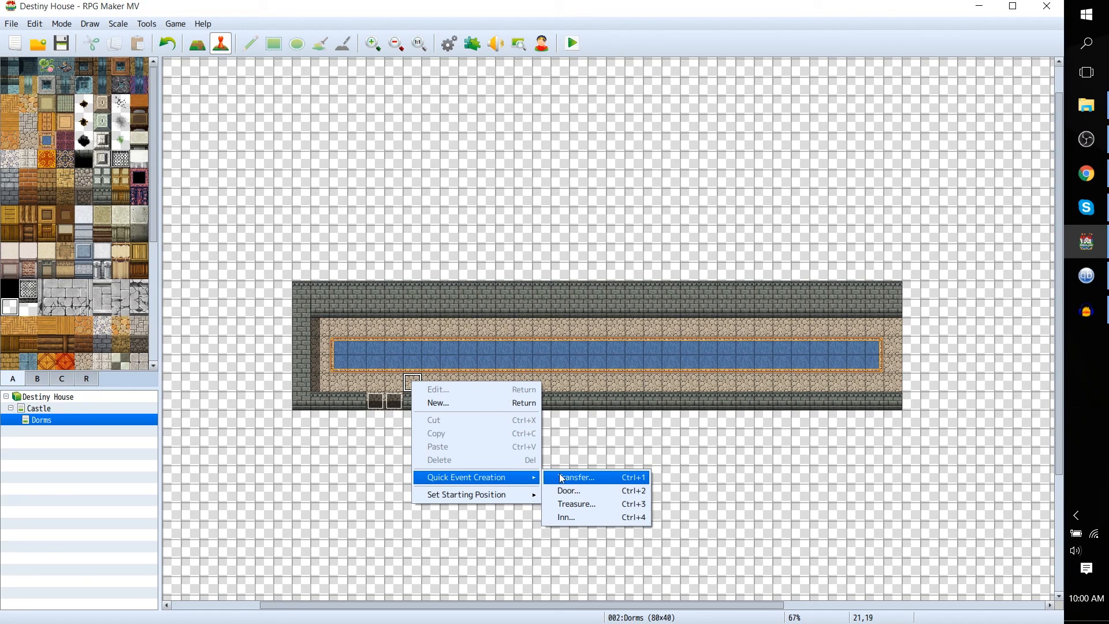